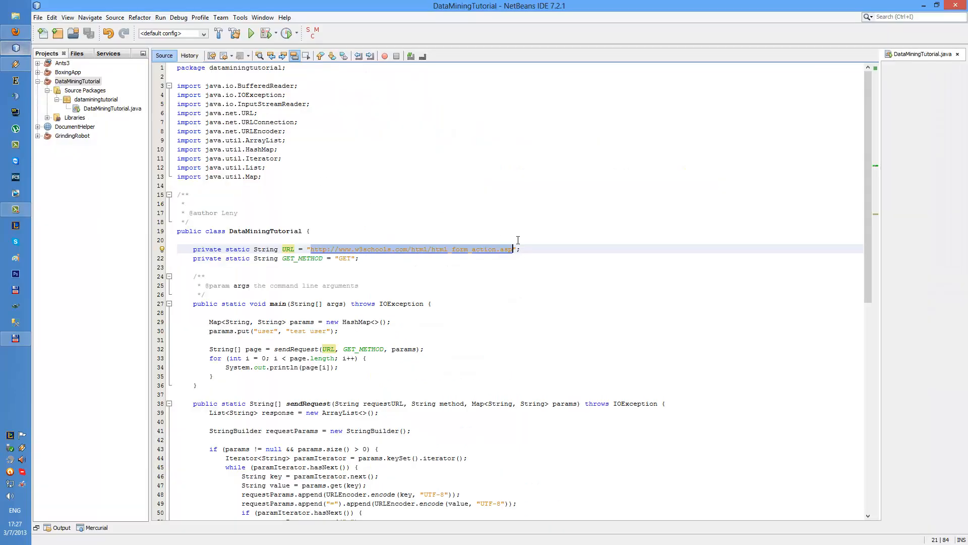
{"action": "mouse_move", "coordinate": [530, 237]}
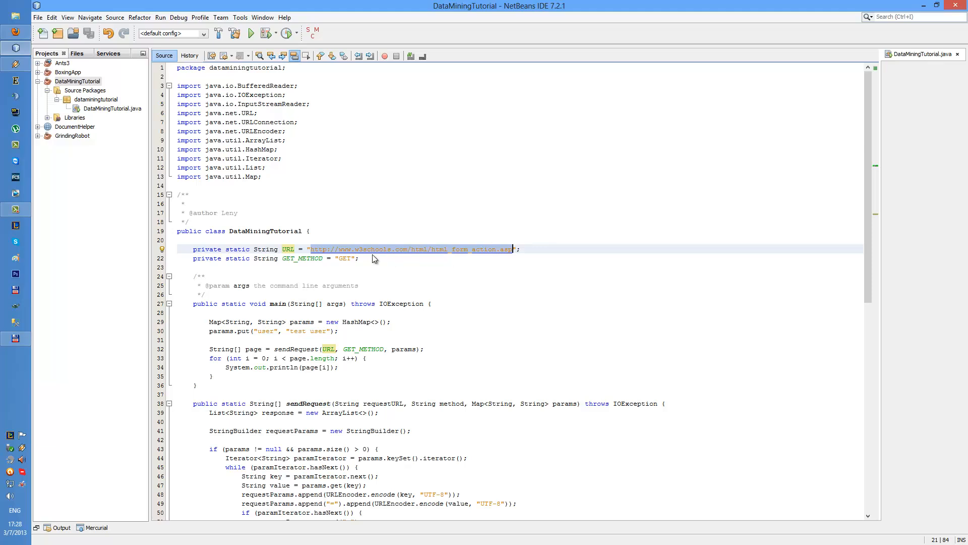
Scroll down the w3schools HTML Forms page to the Submit Button example
{"action": "left_click", "coordinate": [360, 258]}
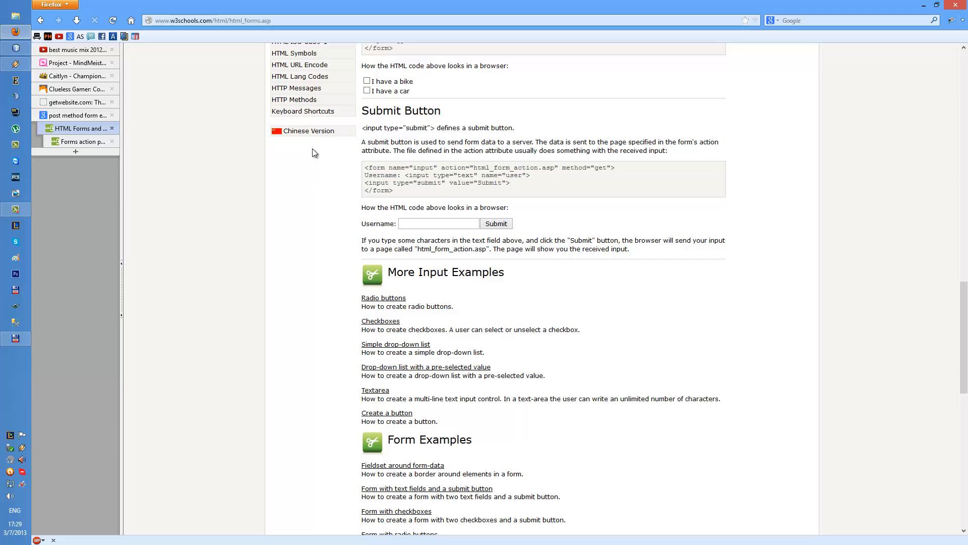
{"action": "mouse_move", "coordinate": [326, 221]}
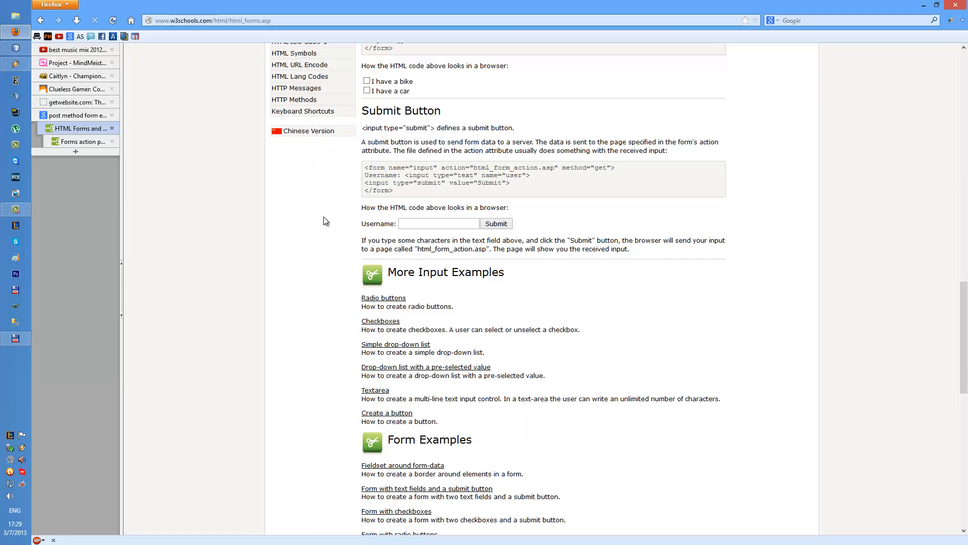
{"action": "mouse_move", "coordinate": [302, 239]}
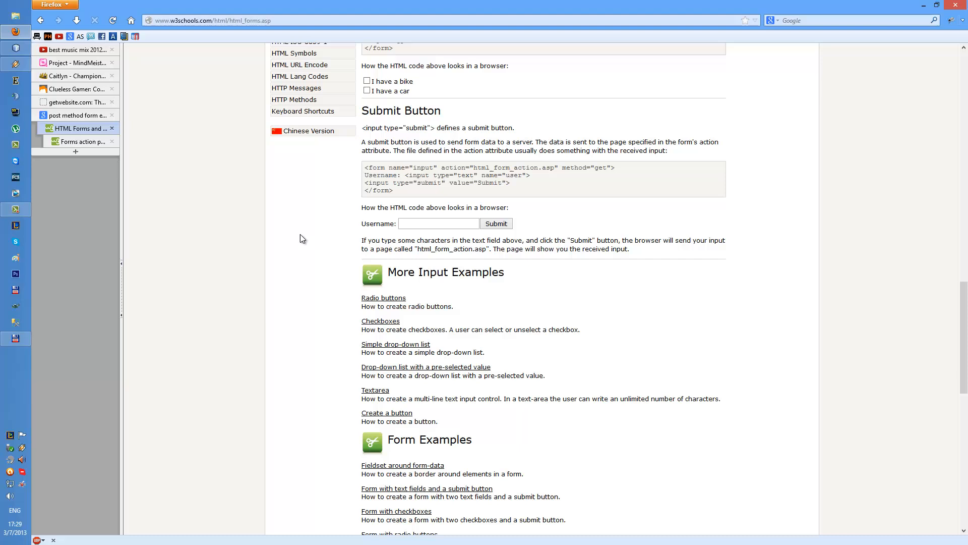
{"action": "mouse_move", "coordinate": [793, 176]}
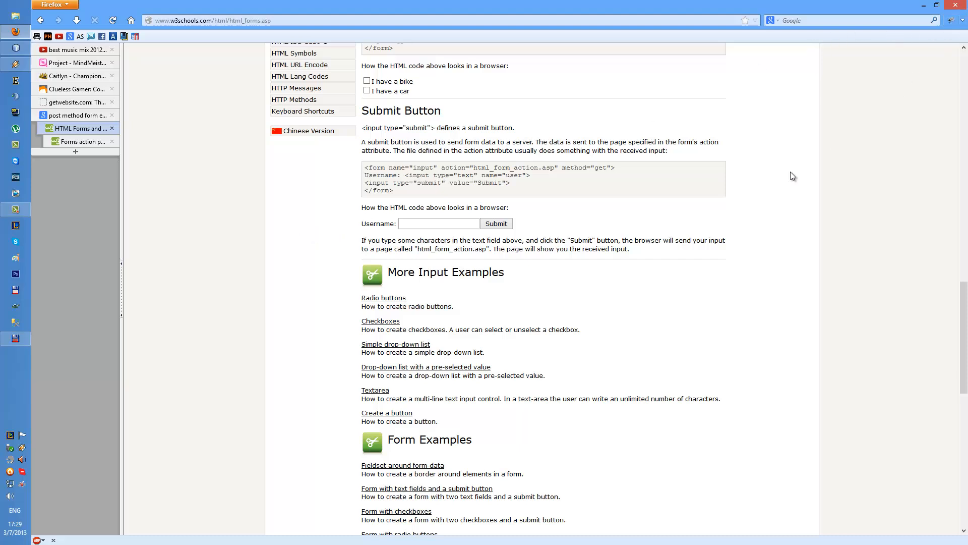
{"action": "mouse_move", "coordinate": [302, 261]}
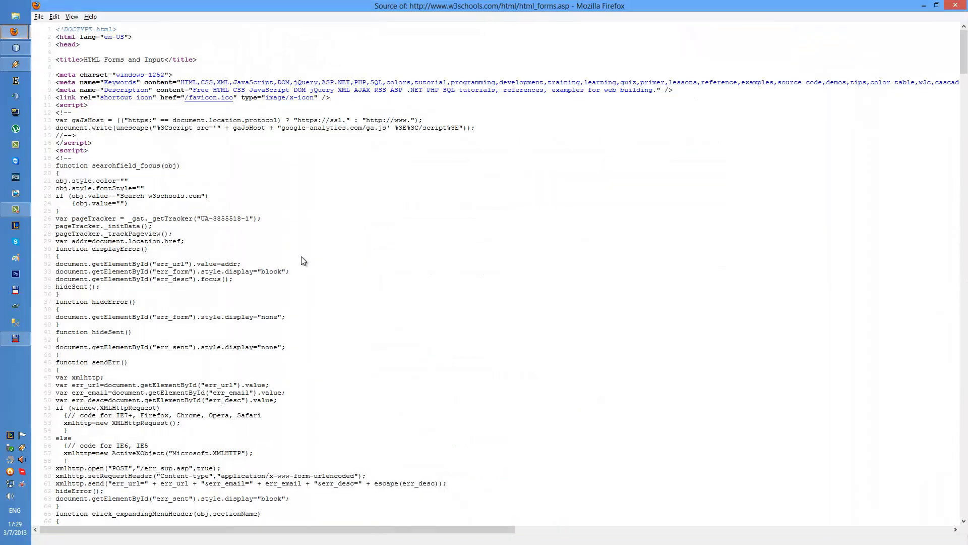
{"action": "scroll", "scroll_direction": "down", "scroll_amount": 3}
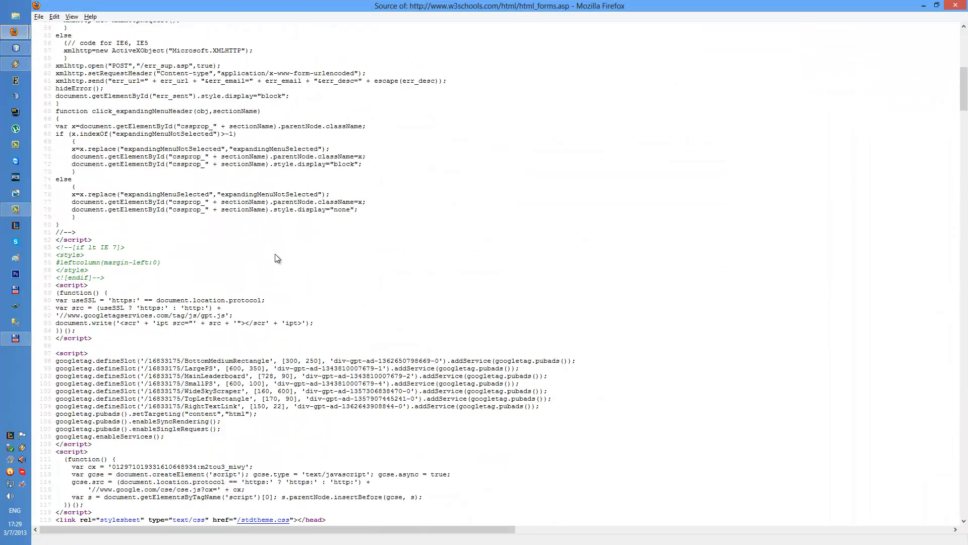
{"action": "scroll", "scroll_direction": "down", "scroll_amount": 3}
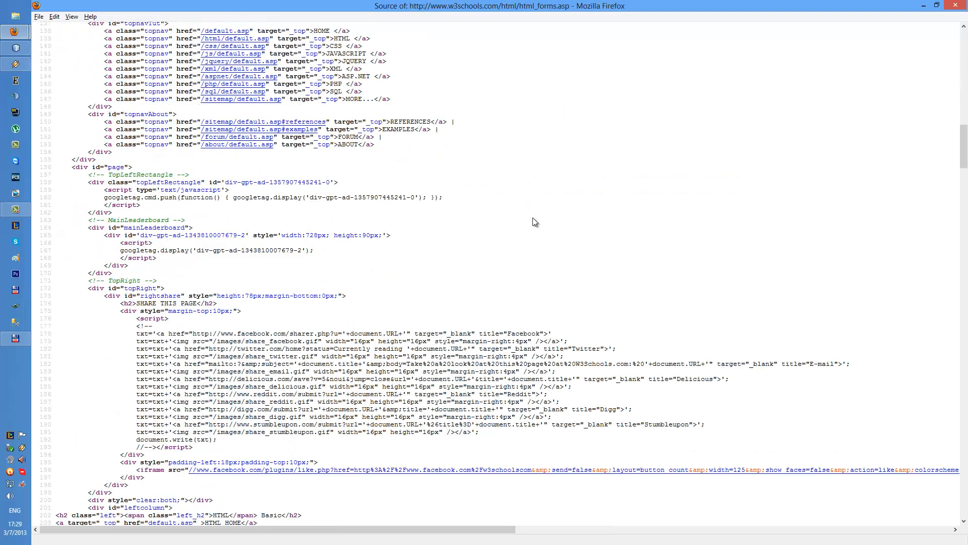
{"action": "scroll", "scroll_direction": "down", "scroll_amount": 3}
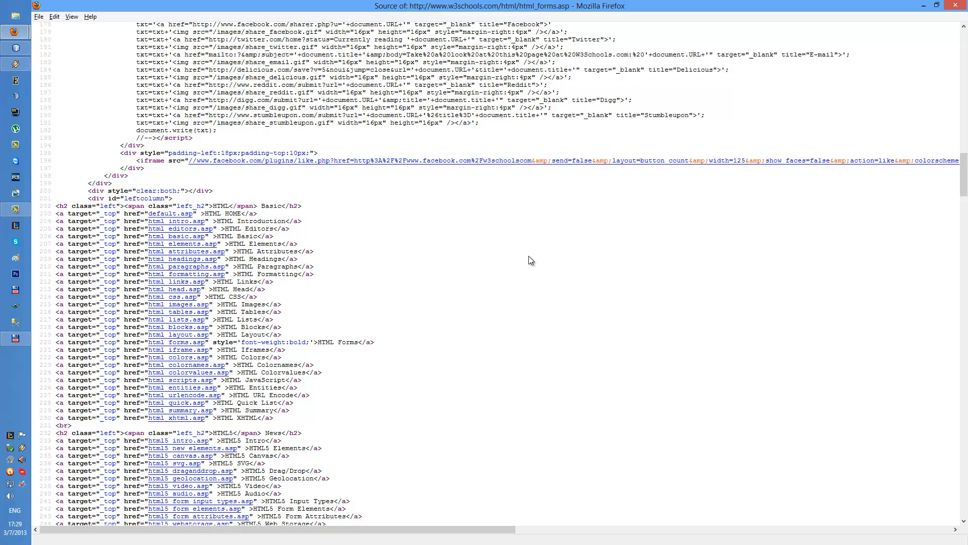
{"action": "scroll", "scroll_direction": "down", "scroll_amount": 3}
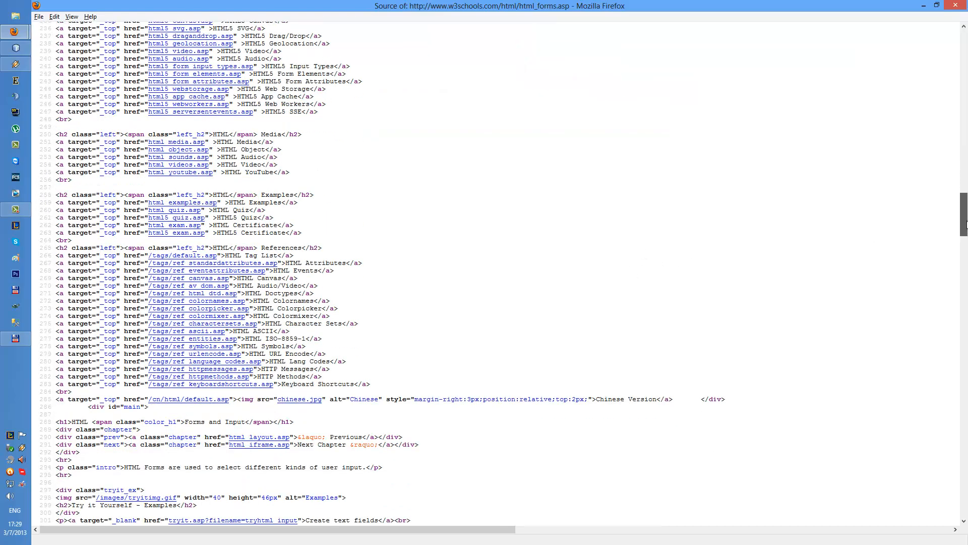
{"action": "scroll", "scroll_direction": "down", "scroll_amount": 3}
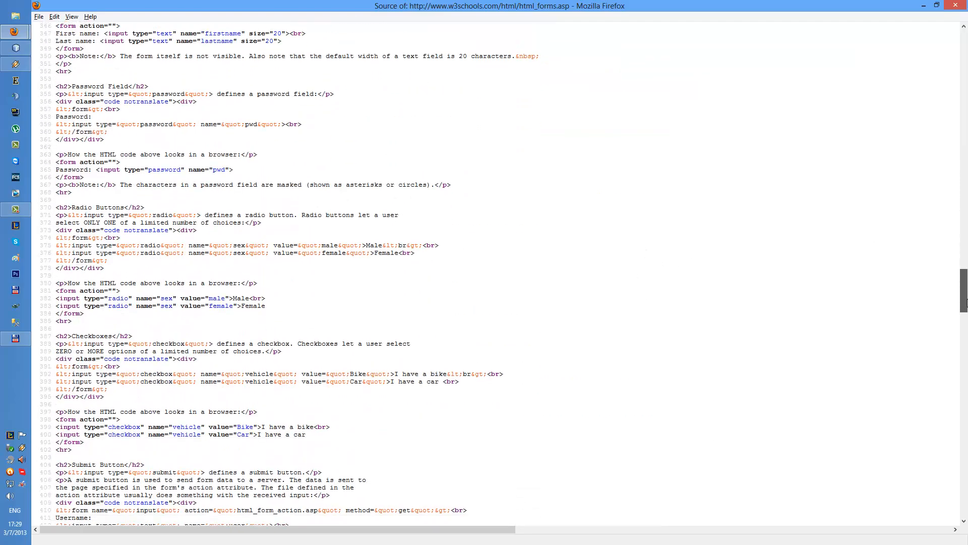
{"action": "scroll", "scroll_direction": "down", "scroll_amount": 3}
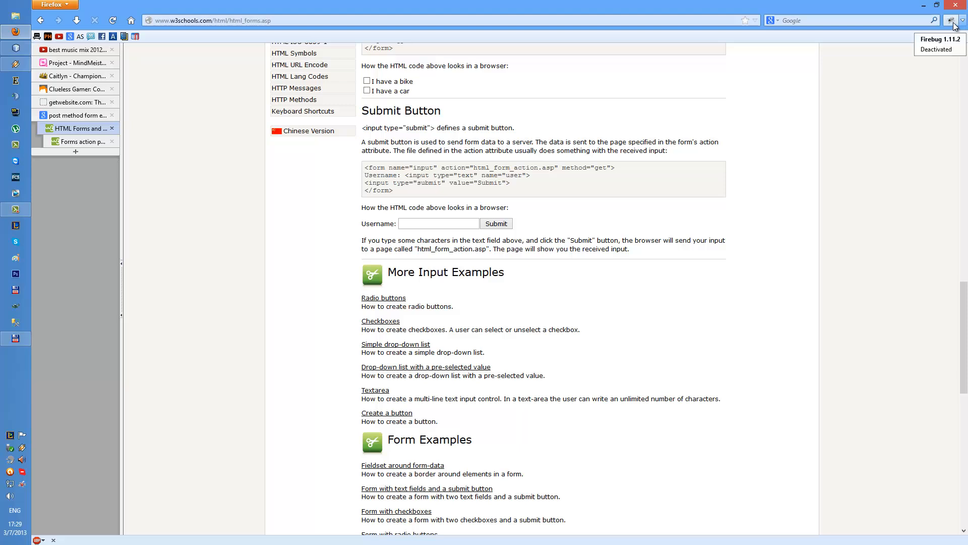
Inspect the Username field with Firebug, revealing its form's html_form_action.asp action
{"action": "left_click", "coordinate": [439, 223]}
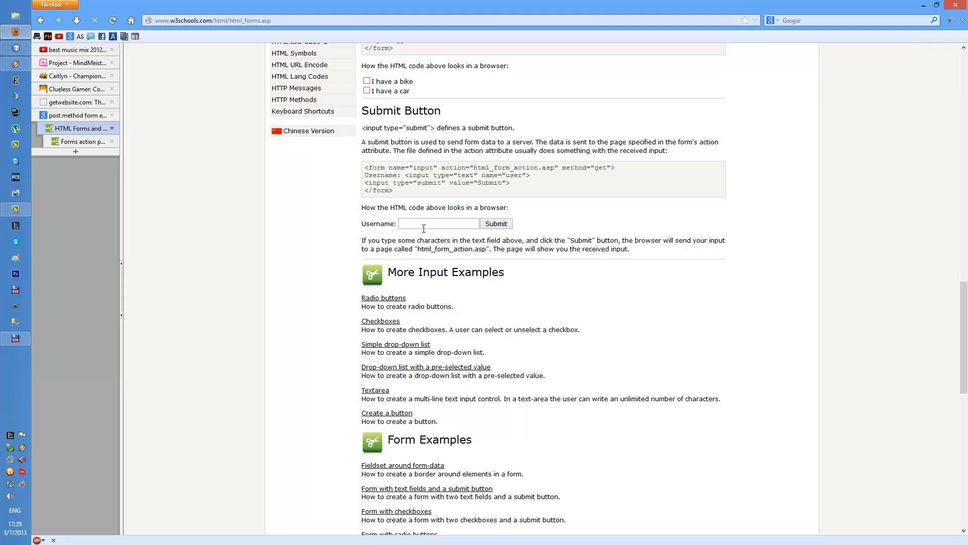
{"action": "right_click", "coordinate": [438, 223]}
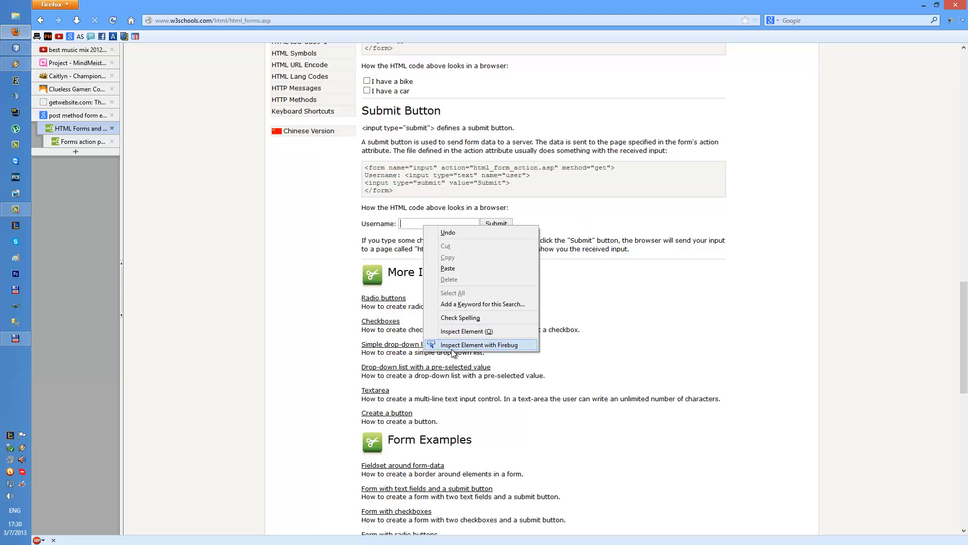
{"action": "mouse_move", "coordinate": [292, 274]}
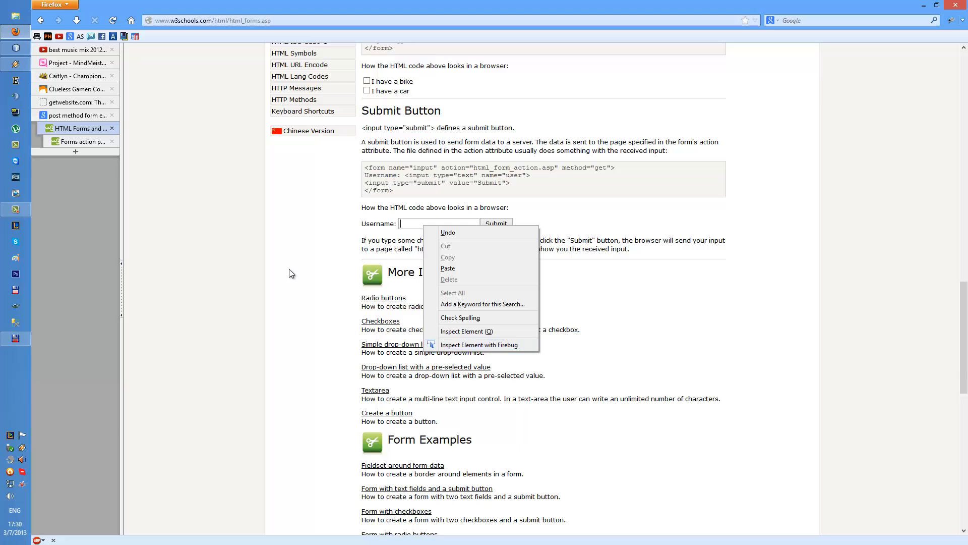
{"action": "mouse_move", "coordinate": [283, 260]}
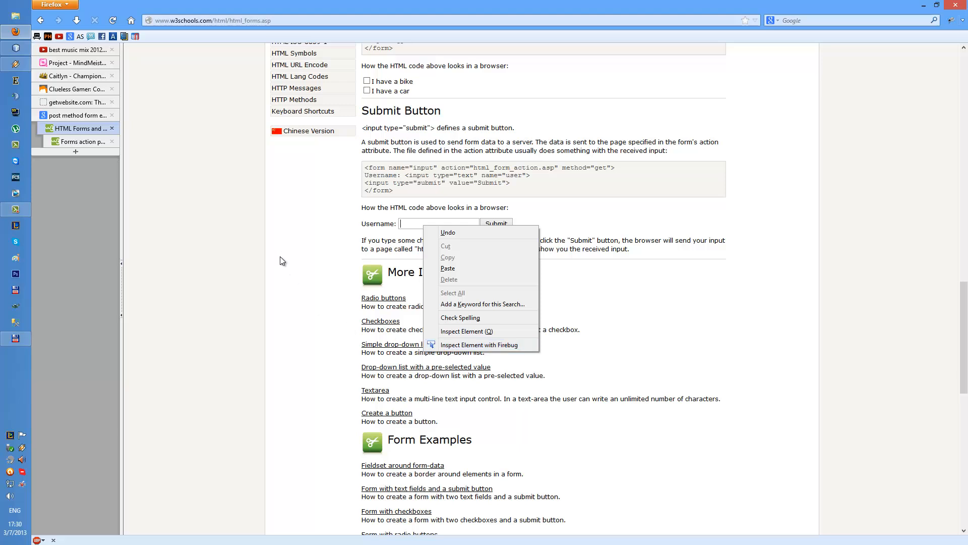
{"action": "mouse_move", "coordinate": [308, 238]}
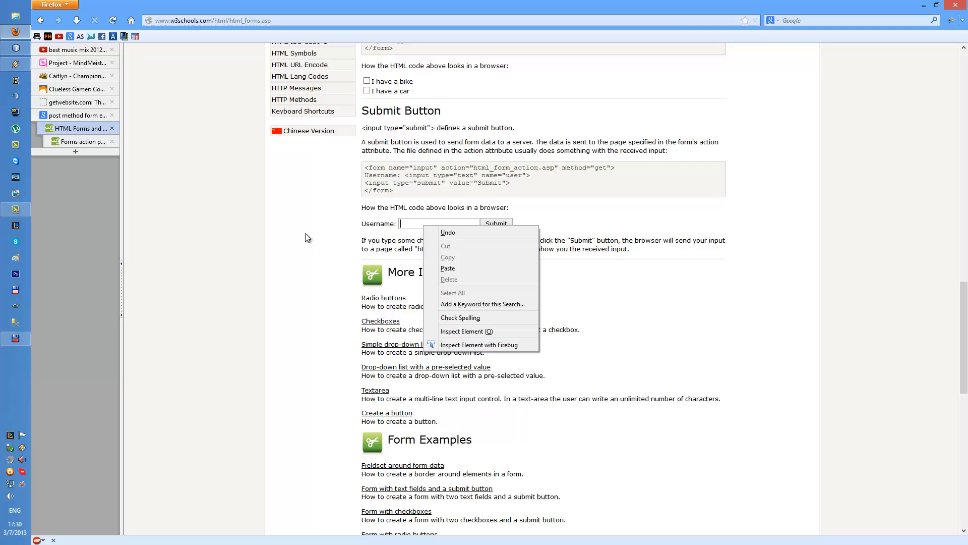
{"action": "mouse_move", "coordinate": [480, 345]}
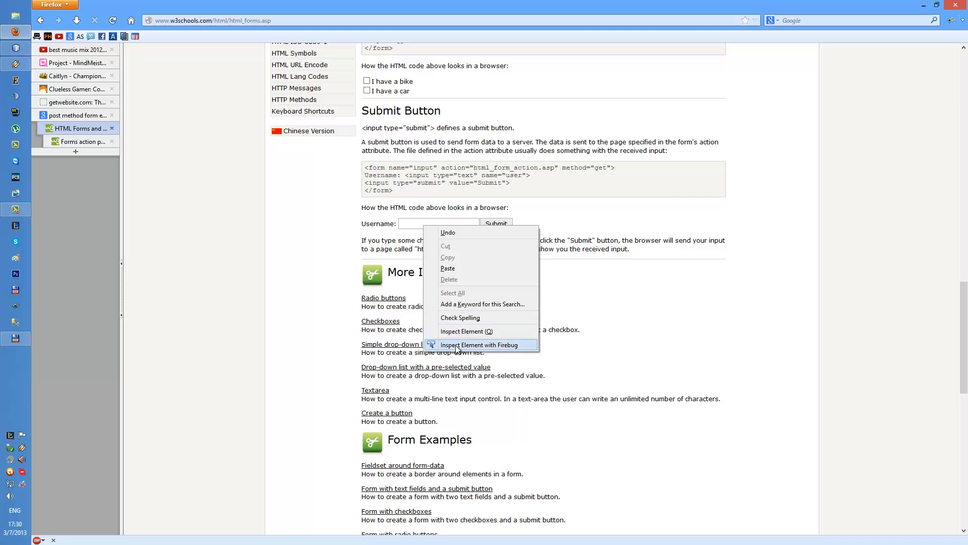
{"action": "left_click", "coordinate": [481, 345]}
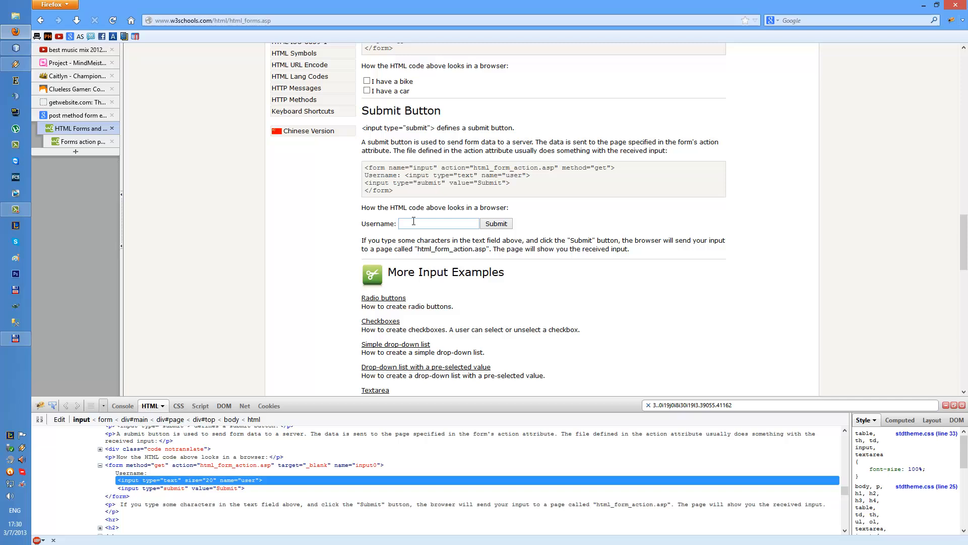
{"action": "left_click", "coordinate": [439, 223]}
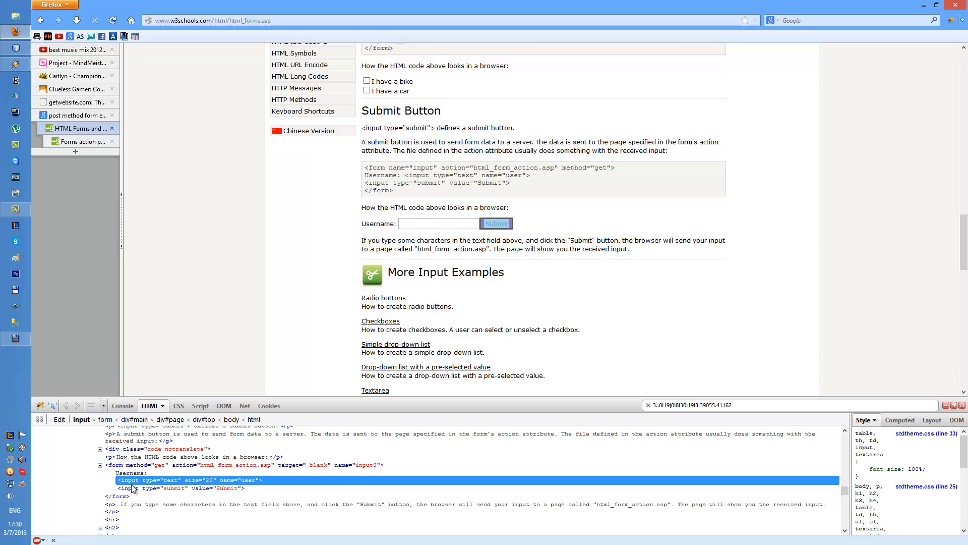
{"action": "mouse_move", "coordinate": [259, 490]}
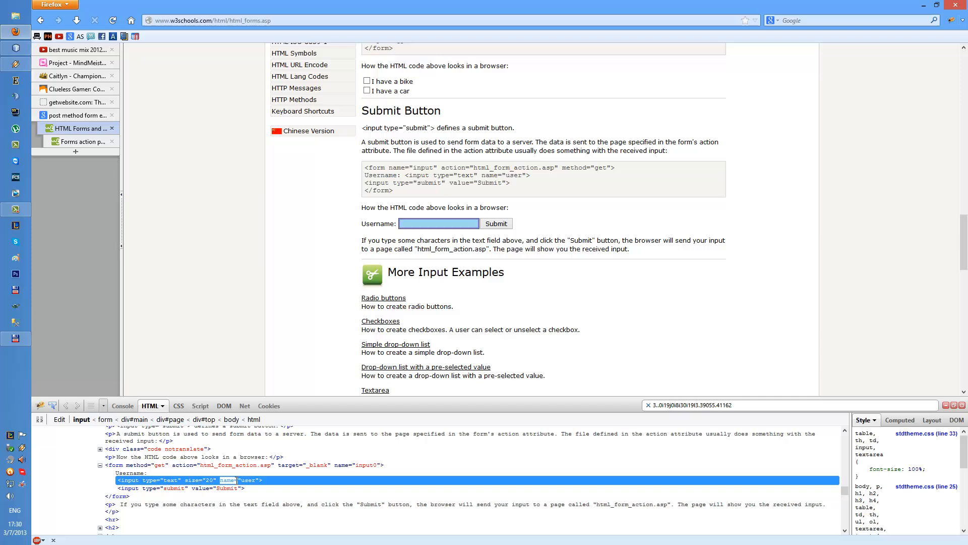
{"action": "left_click", "coordinate": [495, 223]}
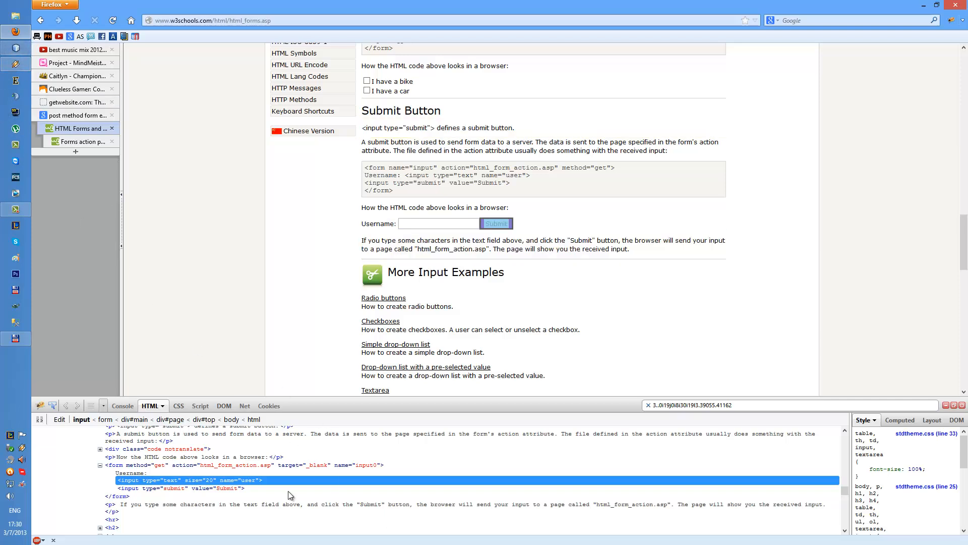
{"action": "left_click", "coordinate": [439, 222]}
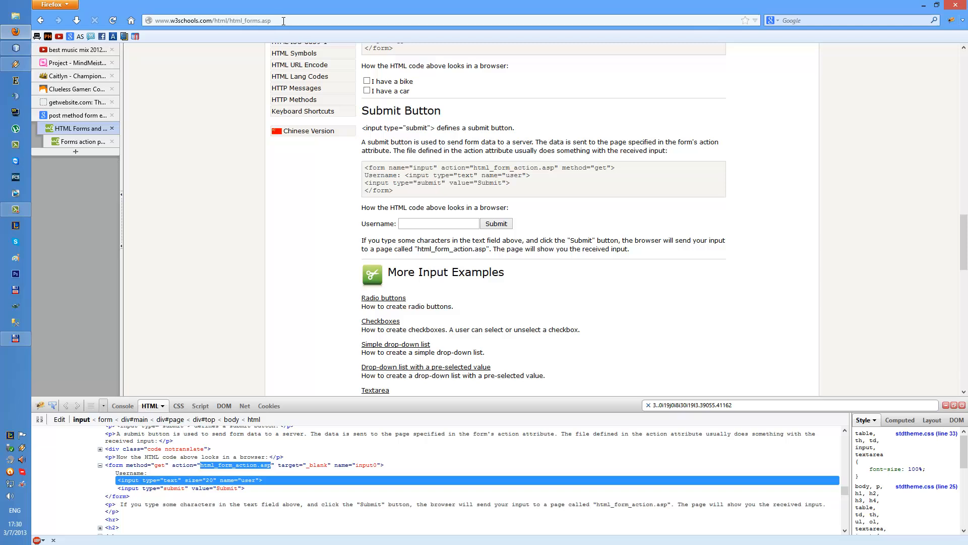
Append ?user=test+user& to the html_form_action.asp address, then change the user value to John
{"action": "double_click", "coordinate": [249, 20]}
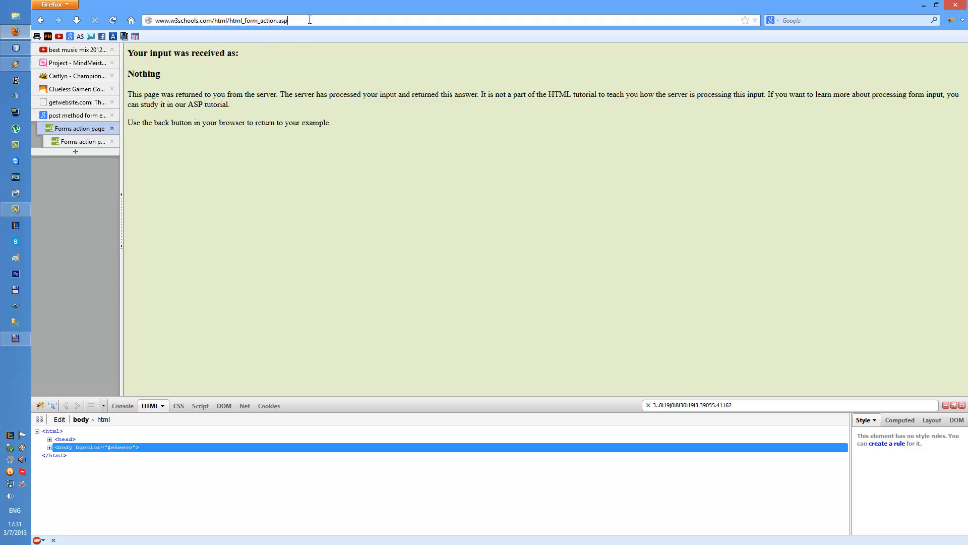
{"action": "type", "text": "?user=test+user&"}
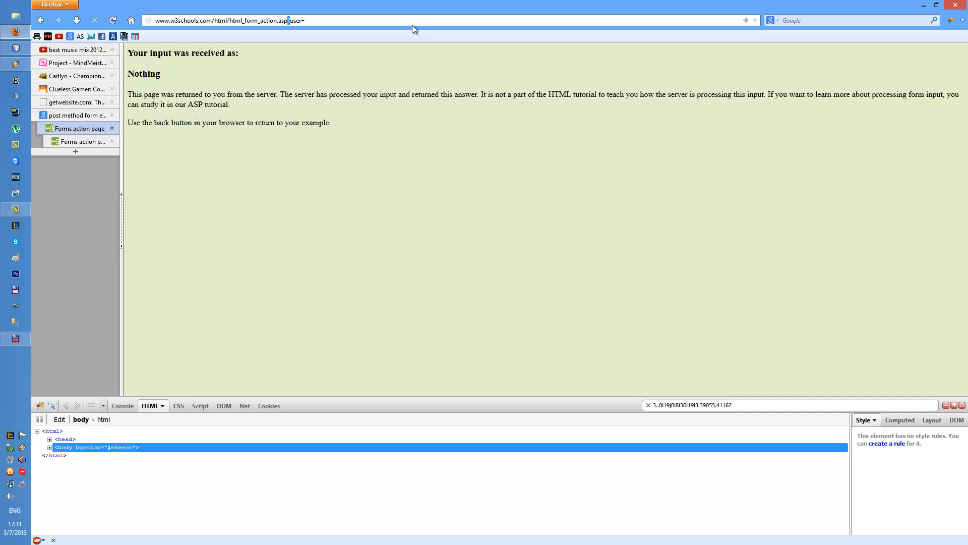
{"action": "double_click", "coordinate": [295, 20]}
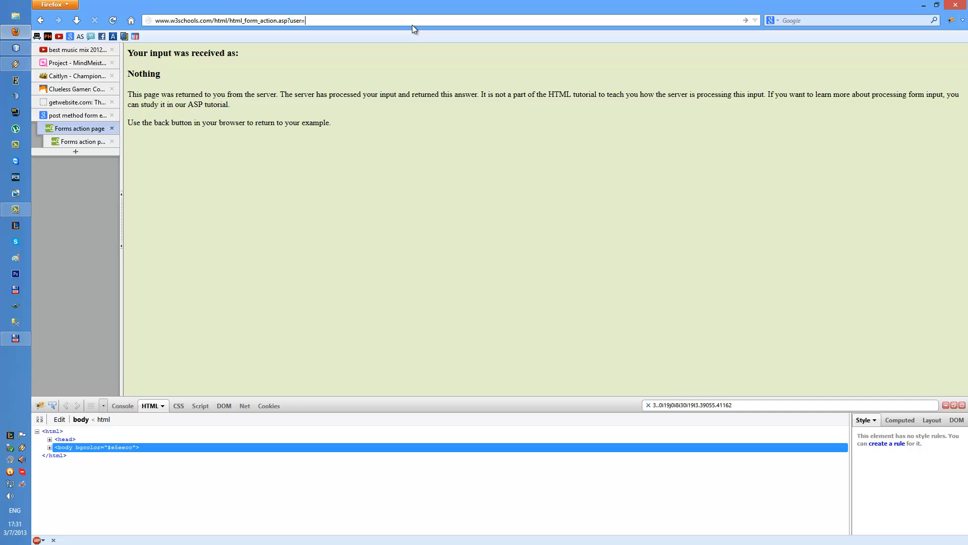
{"action": "type", "text": "John"}
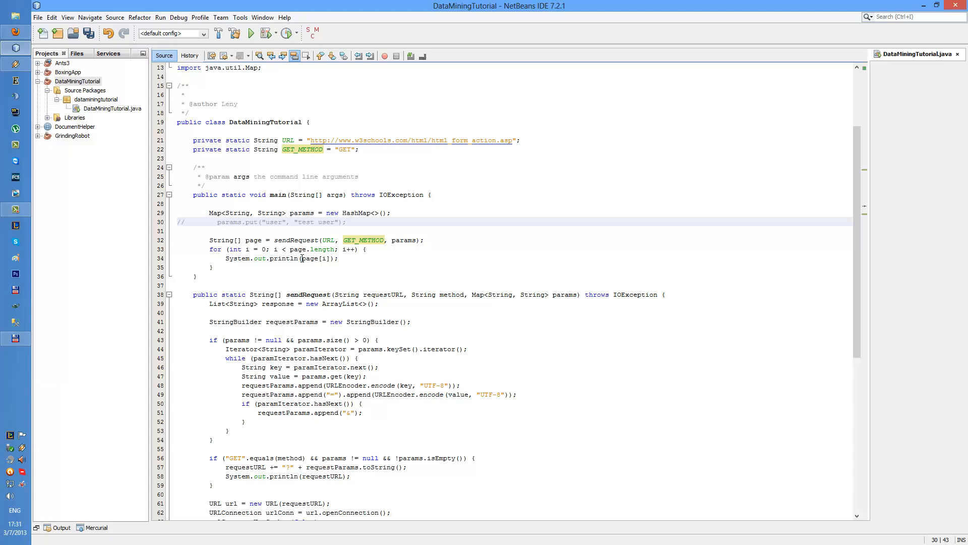
{"action": "scroll", "scroll_direction": "down", "scroll_amount": 3}
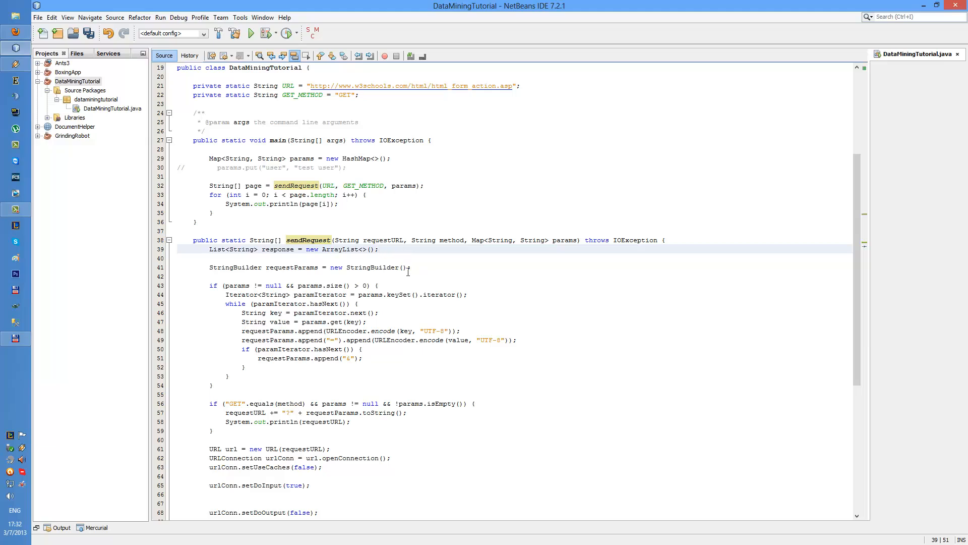
{"action": "scroll", "scroll_direction": "down", "scroll_amount": 3}
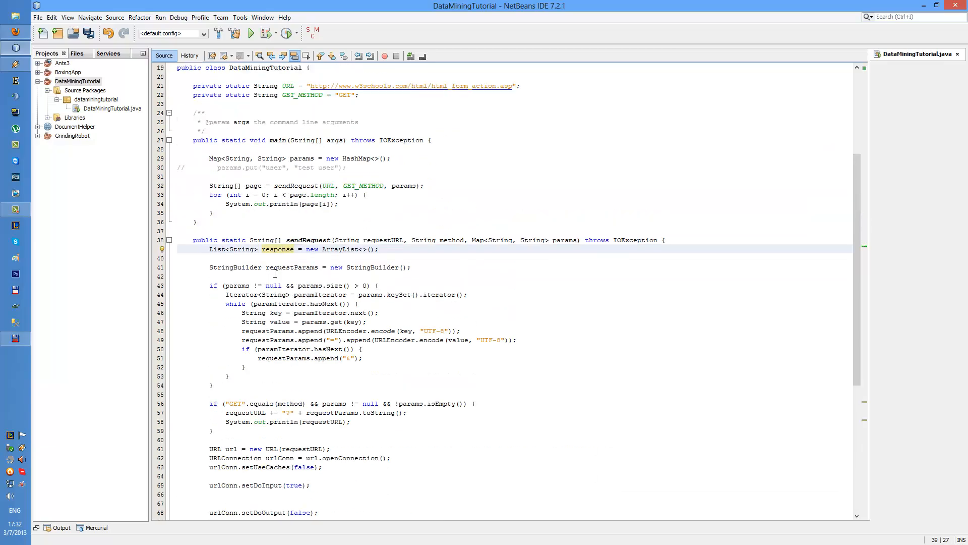
{"action": "scroll", "scroll_direction": "down", "scroll_amount": 3}
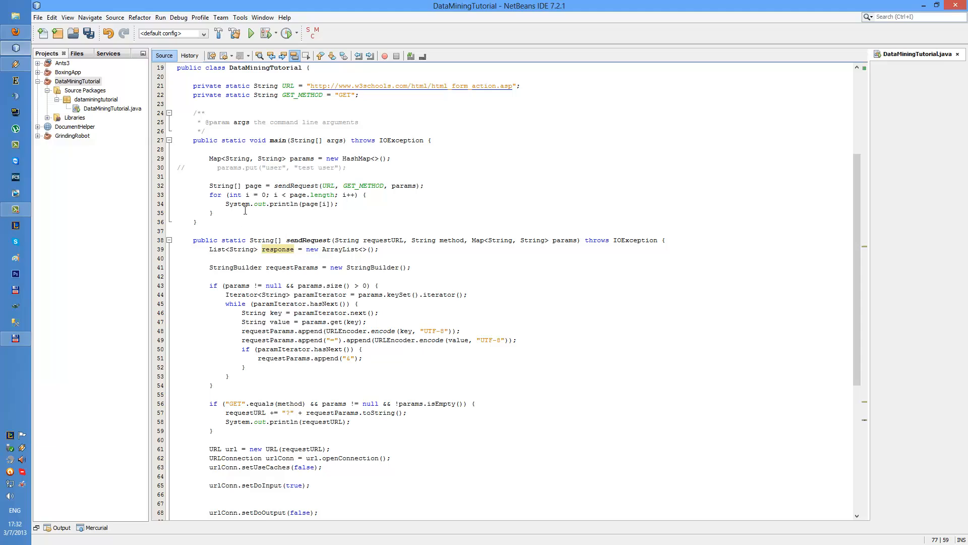
{"action": "mouse_move", "coordinate": [294, 270]}
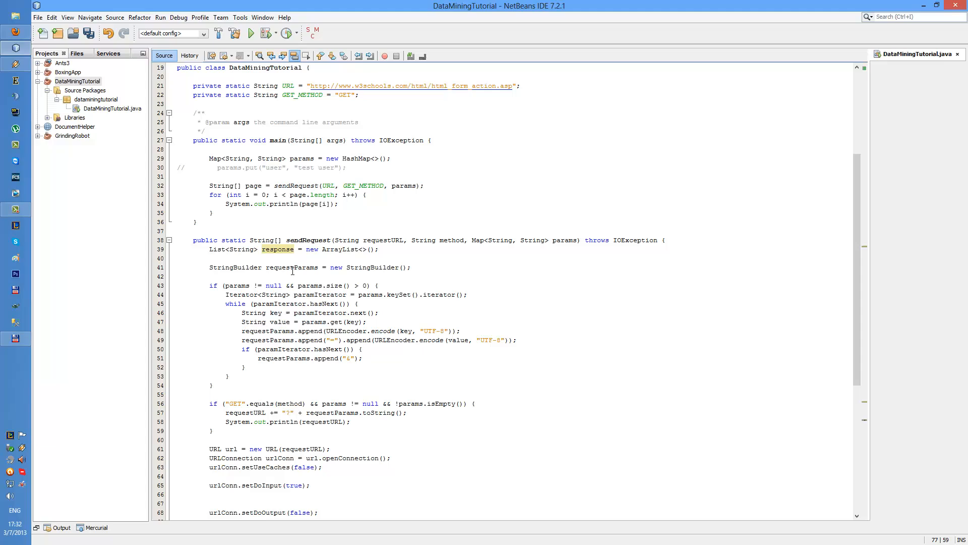
{"action": "scroll", "scroll_direction": "down", "scroll_amount": 3}
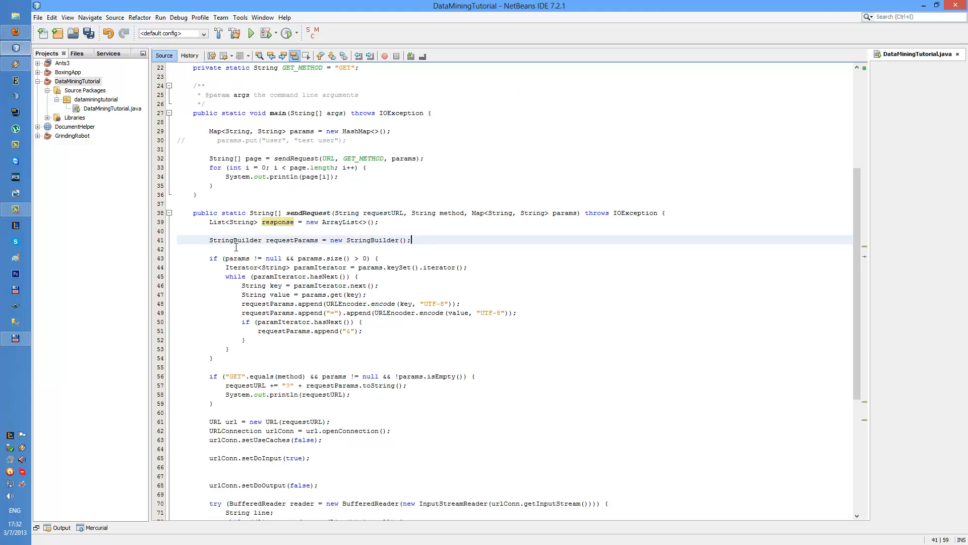
{"action": "scroll", "scroll_direction": "down", "scroll_amount": 3}
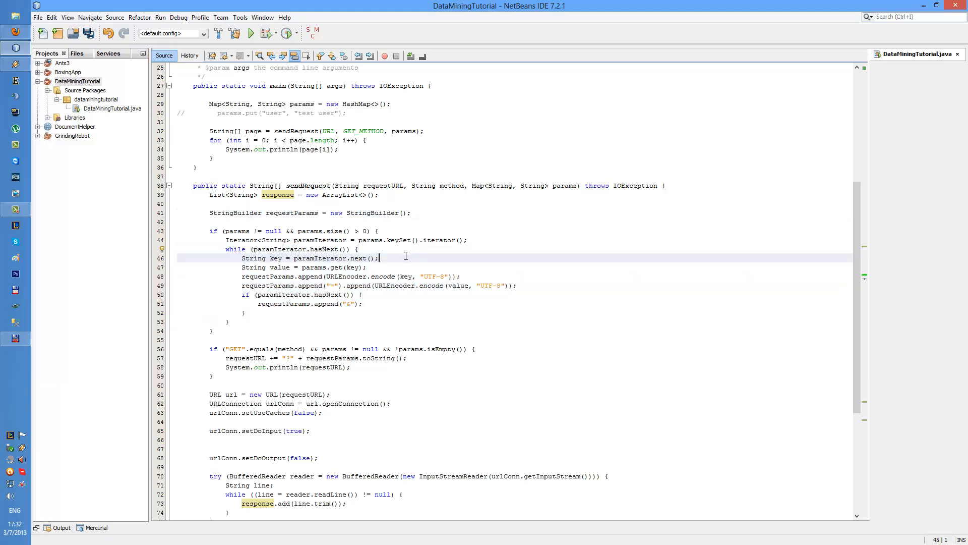
{"action": "scroll", "scroll_direction": "down", "scroll_amount": 3}
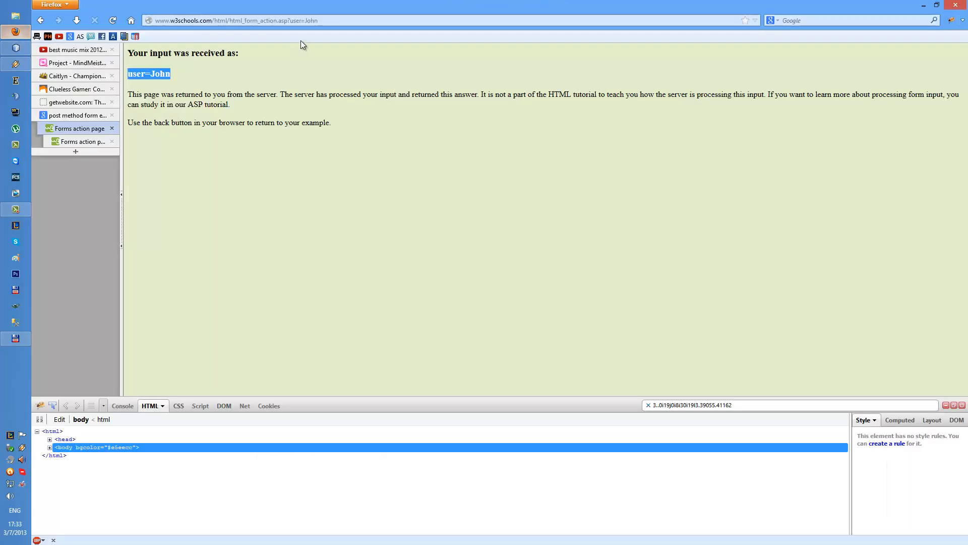
Append &user1=asd after user=John in the action page address
{"action": "left_click", "coordinate": [339, 21]}
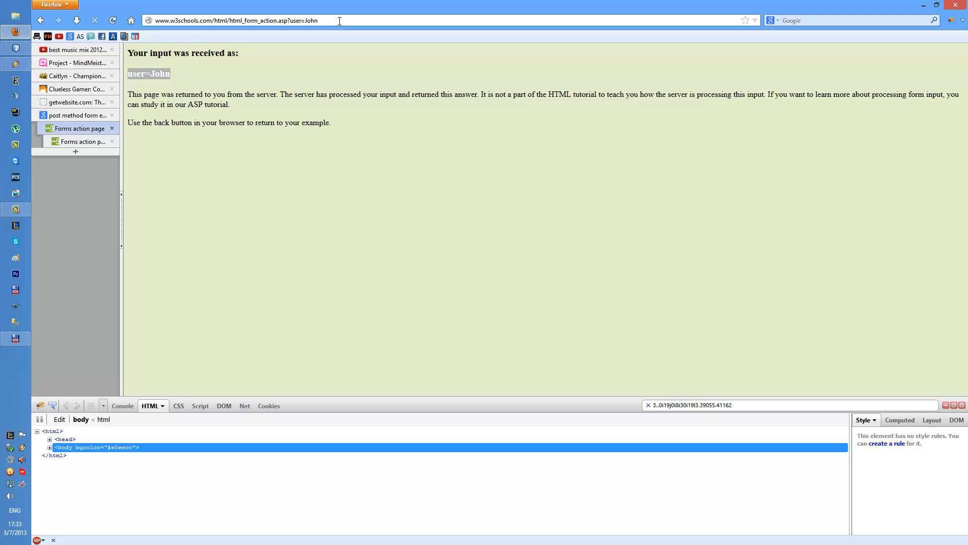
{"action": "type", "text": "&"}
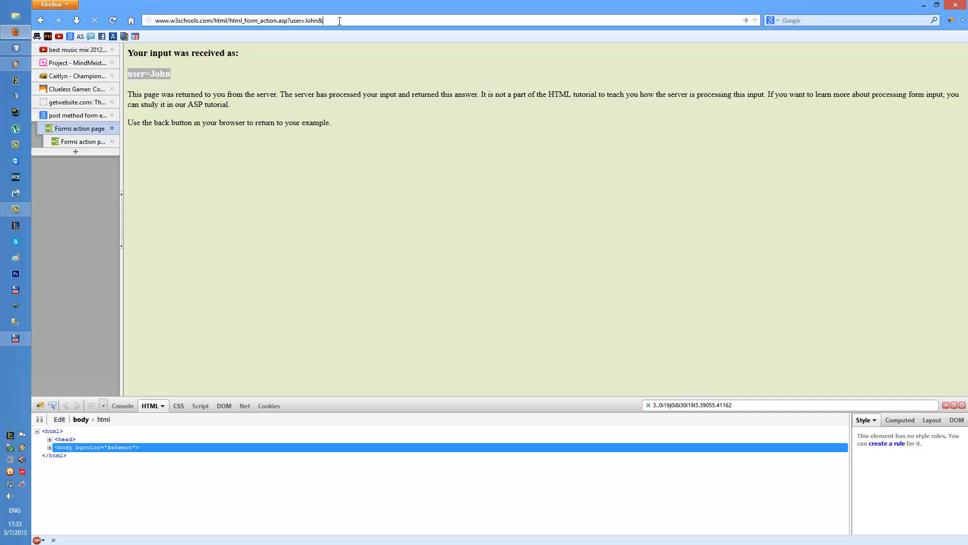
{"action": "type", "text": "user1=asd"}
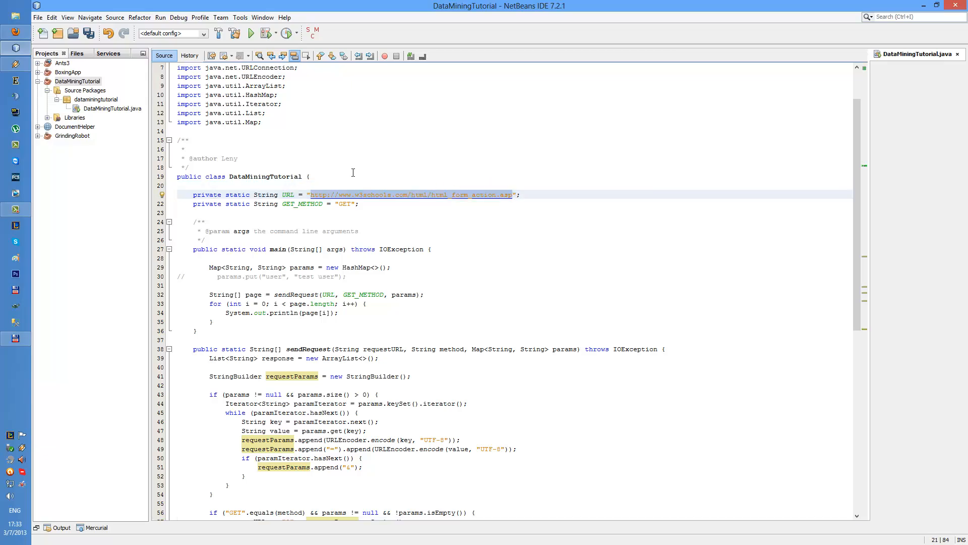
Scroll to line 30 and uncomment params.put("user", "test user")
{"action": "scroll", "scroll_direction": "down", "scroll_amount": 3}
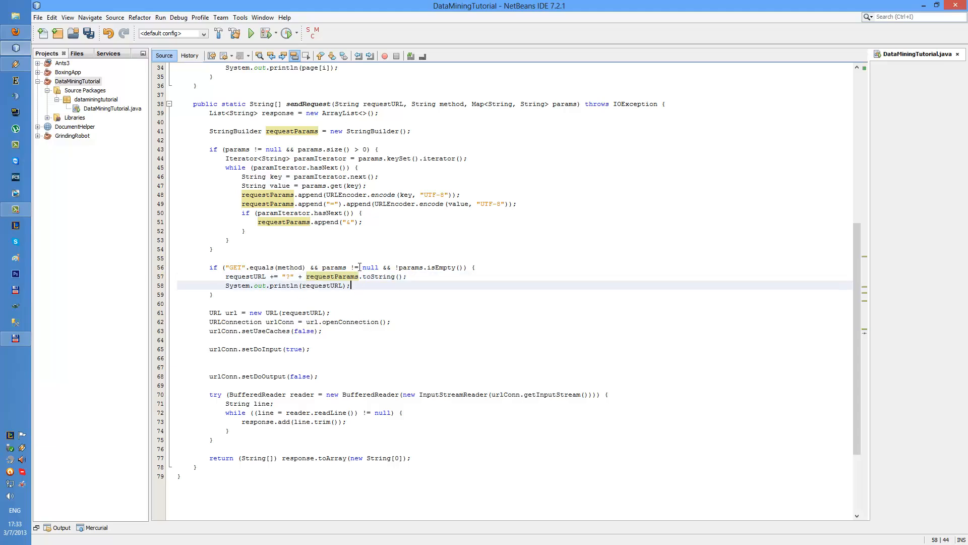
{"action": "scroll", "scroll_direction": "down", "scroll_amount": 3}
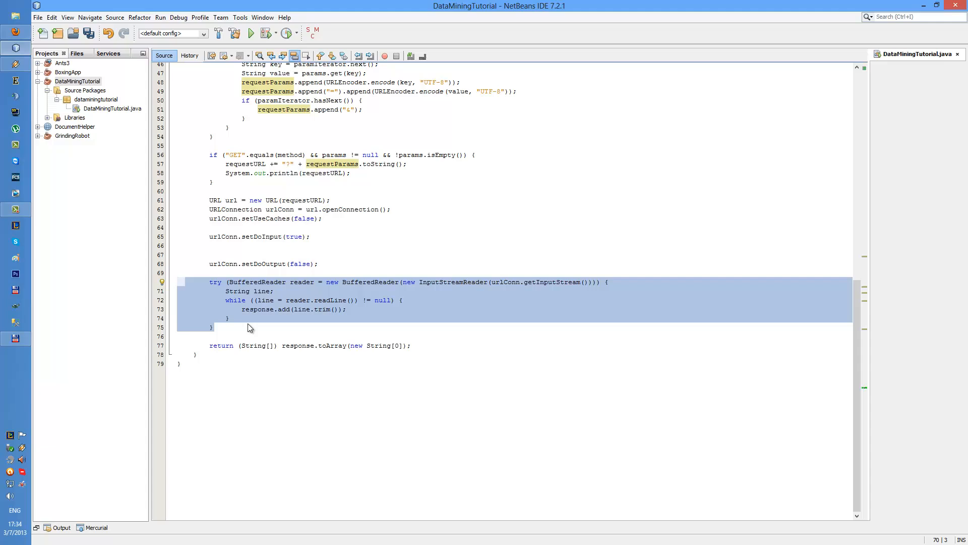
{"action": "left_click", "coordinate": [229, 318]}
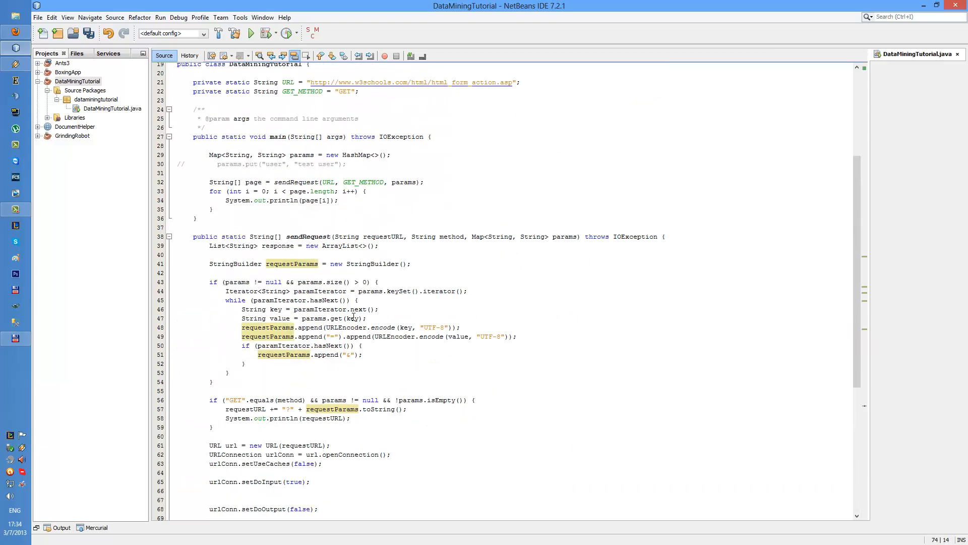
{"action": "scroll", "scroll_direction": "down", "scroll_amount": 3}
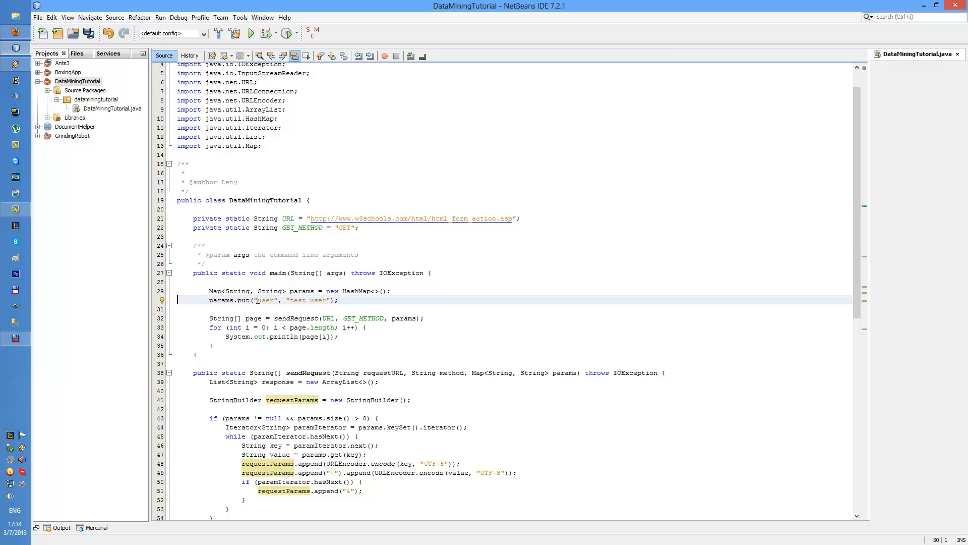
{"action": "double_click", "coordinate": [265, 300]}
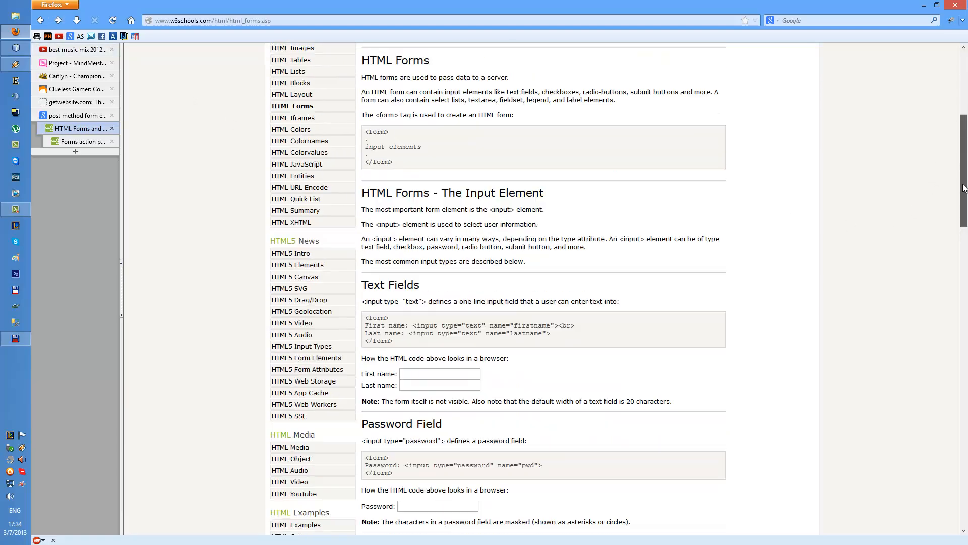
Inspect the Username input with Firebug and select the html_form_action.asp action value
{"action": "scroll", "scroll_direction": "down", "scroll_amount": 3}
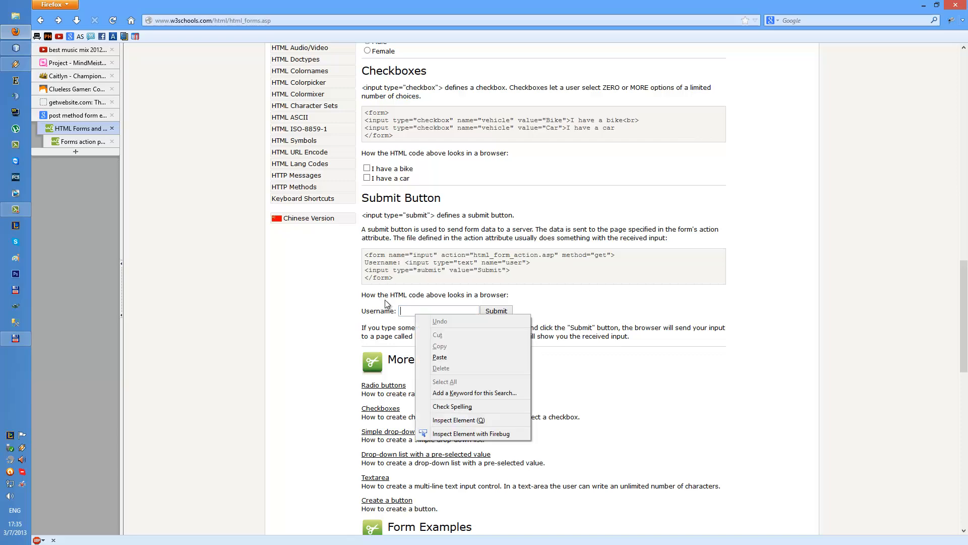
{"action": "left_click", "coordinate": [471, 434]}
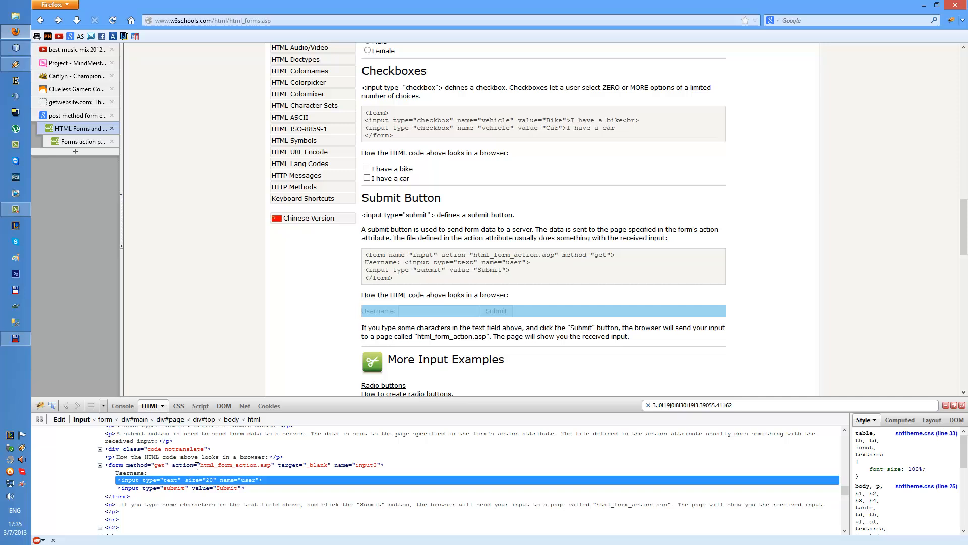
{"action": "double_click", "coordinate": [229, 465]}
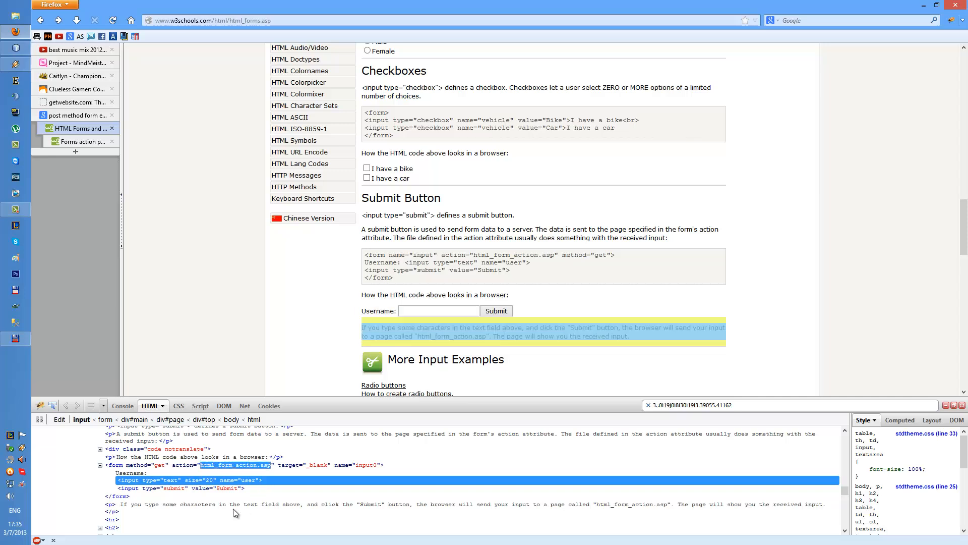
{"action": "left_click", "coordinate": [438, 311]}
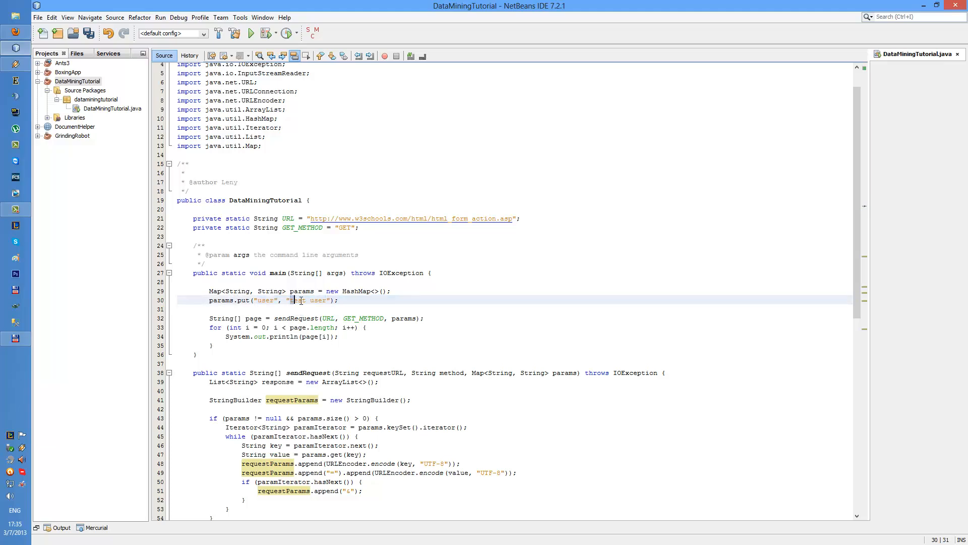
{"action": "scroll", "scroll_direction": "down", "scroll_amount": 3}
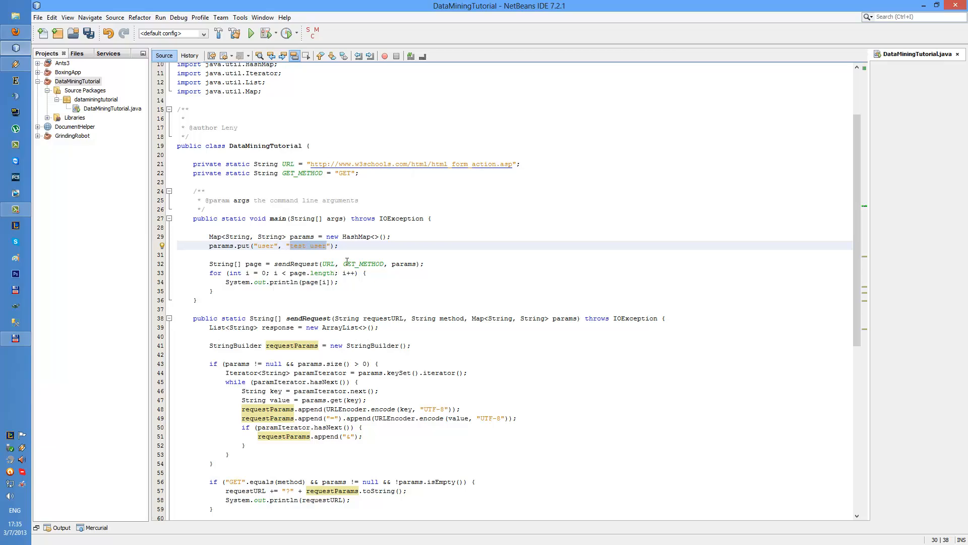
{"action": "scroll", "scroll_direction": "down", "scroll_amount": 3}
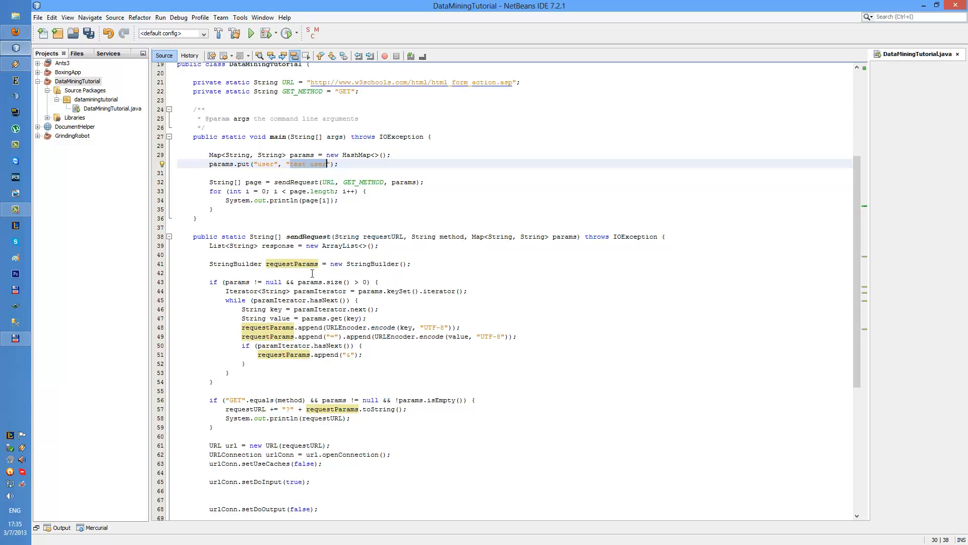
{"action": "scroll", "scroll_direction": "down", "scroll_amount": 3}
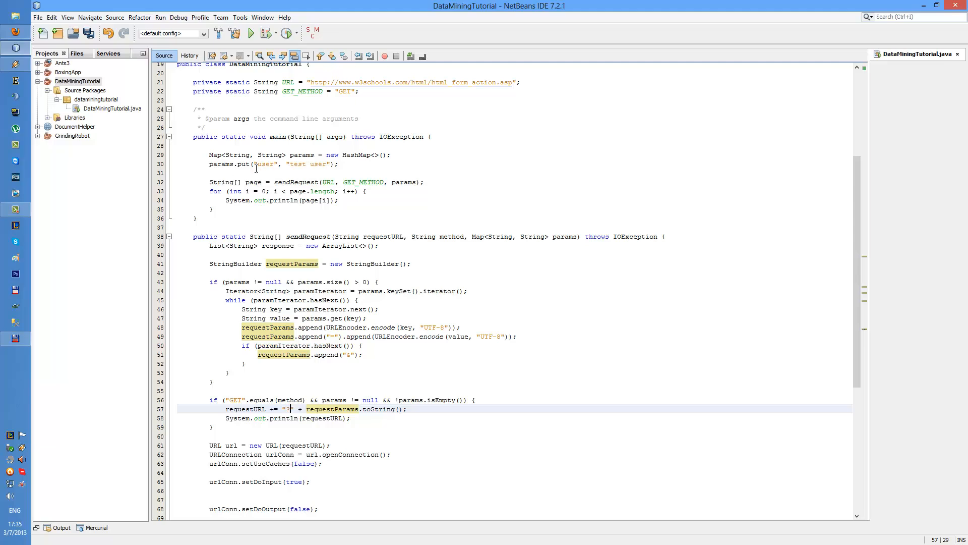
{"action": "mouse_move", "coordinate": [292, 287]}
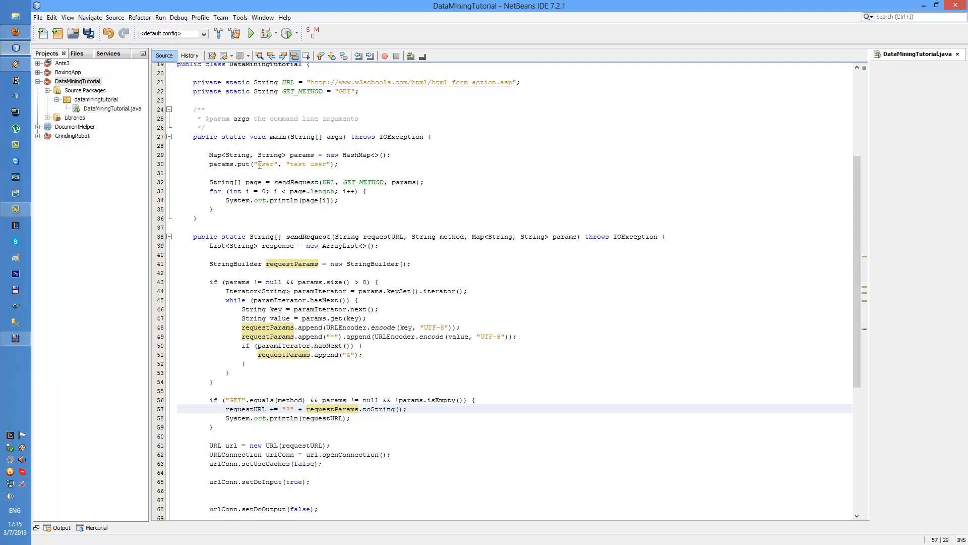
{"action": "left_click", "coordinate": [272, 164]}
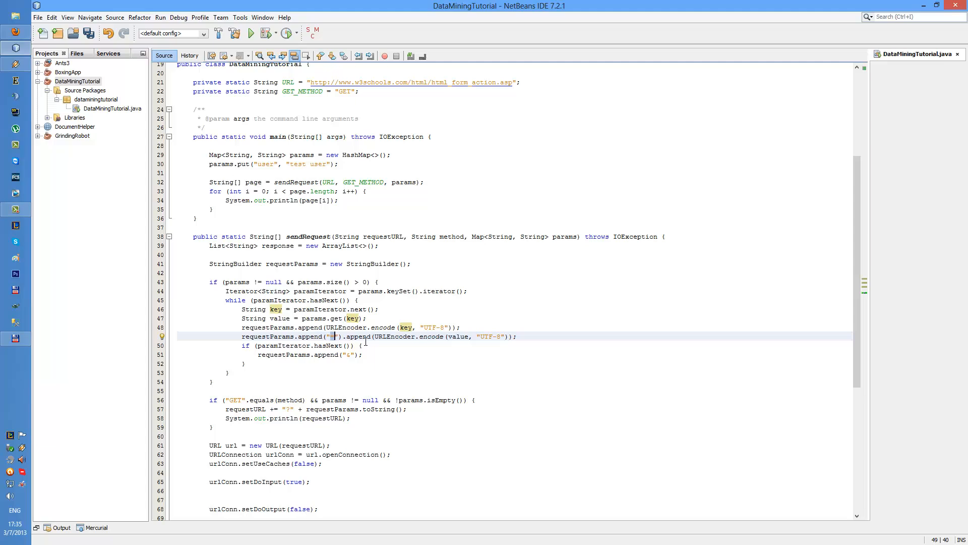
{"action": "double_click", "coordinate": [457, 335]}
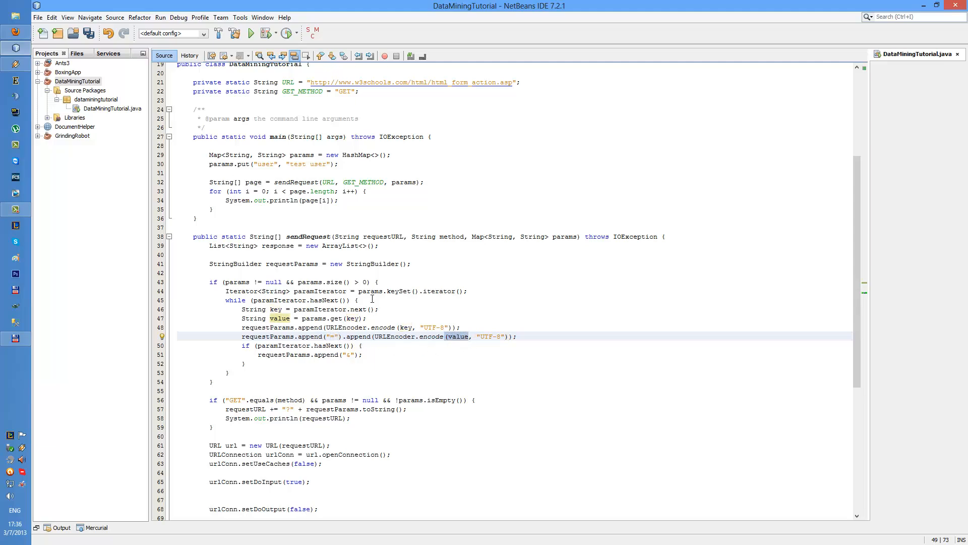
{"action": "scroll", "scroll_direction": "down", "scroll_amount": 3}
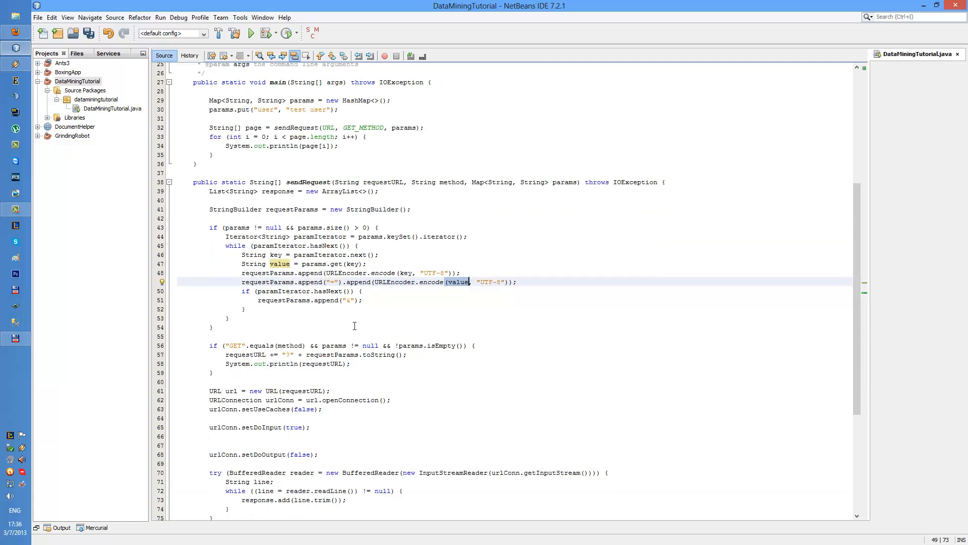
{"action": "scroll", "scroll_direction": "down", "scroll_amount": 3}
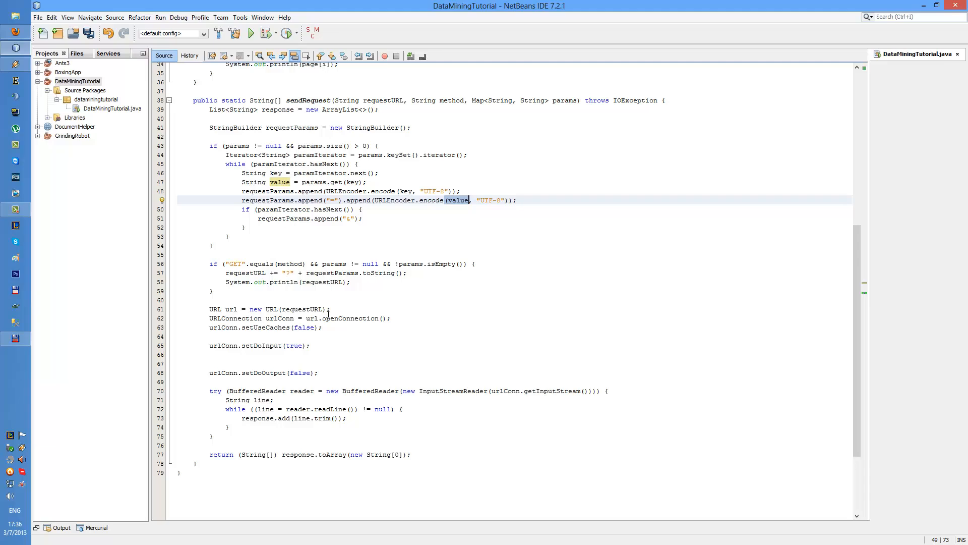
{"action": "left_click", "coordinate": [251, 34]}
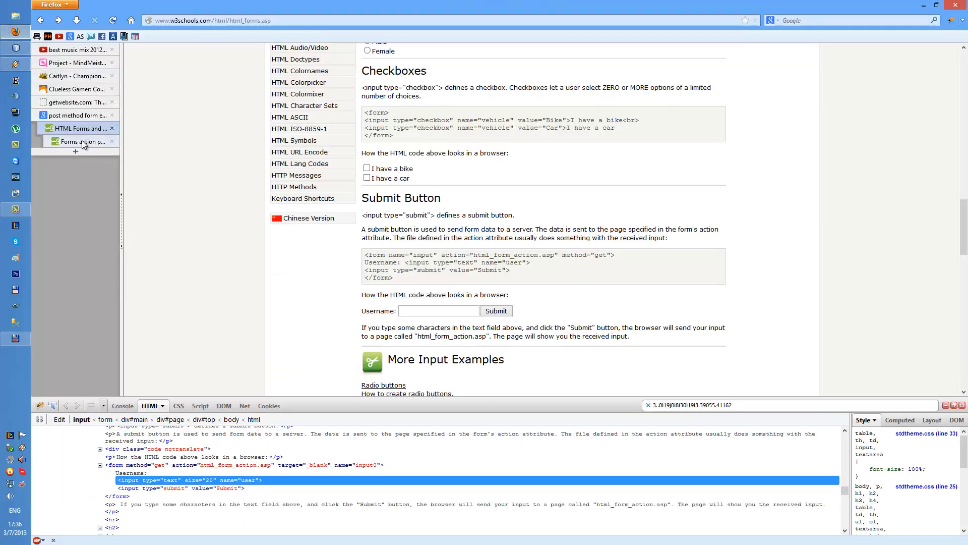
Enter test user in the example Username field and submit the form
{"action": "left_click", "coordinate": [496, 311]}
{"action": "type", "text": "test user"}
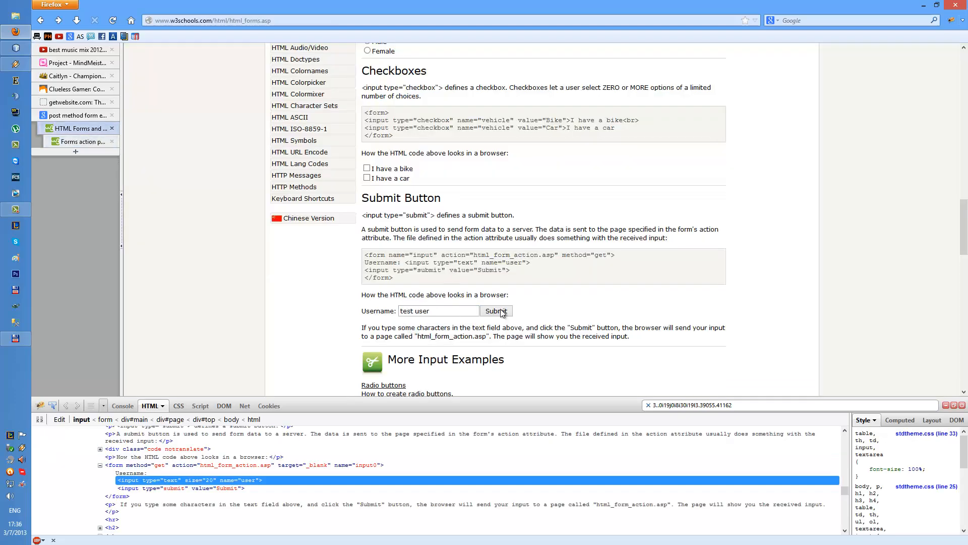
{"action": "left_click", "coordinate": [495, 311]}
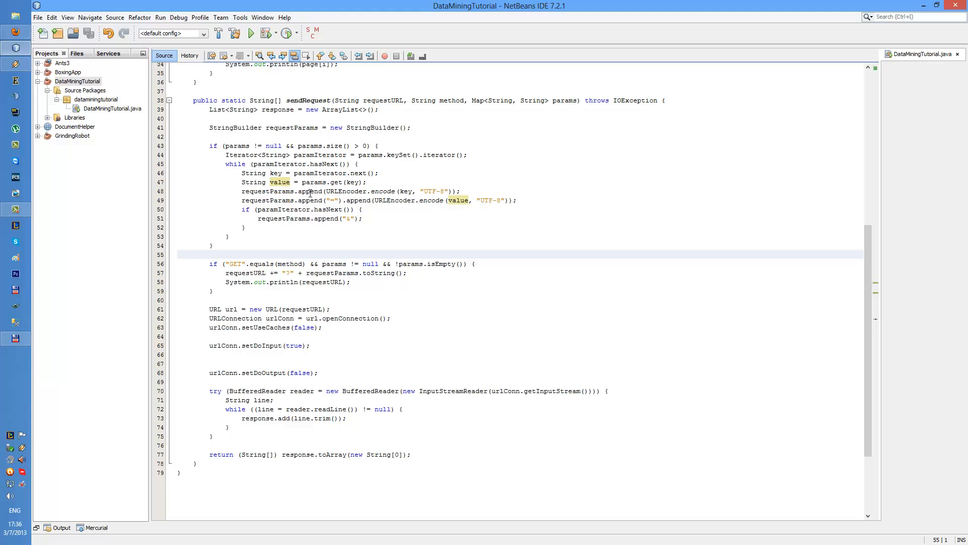
{"action": "left_click", "coordinate": [177, 254]}
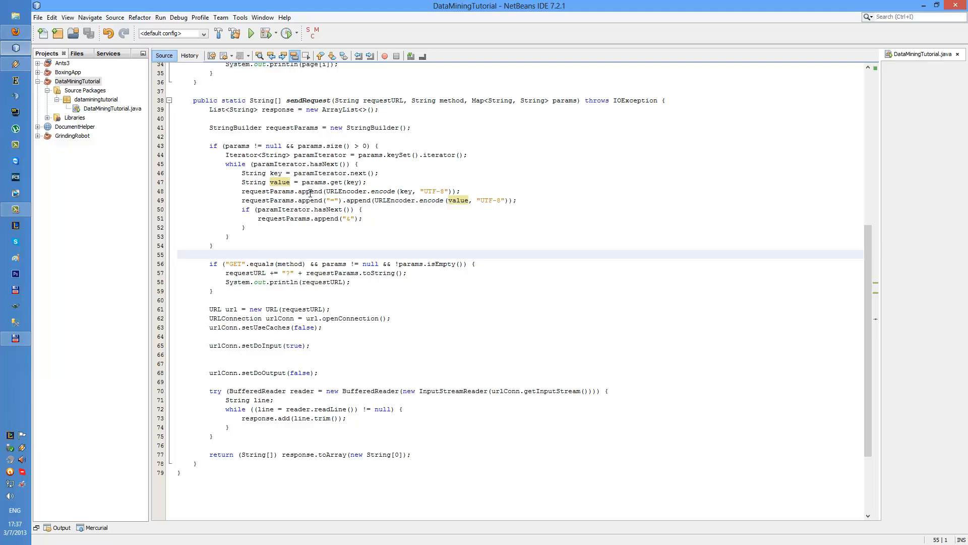
{"action": "left_click", "coordinate": [178, 254]}
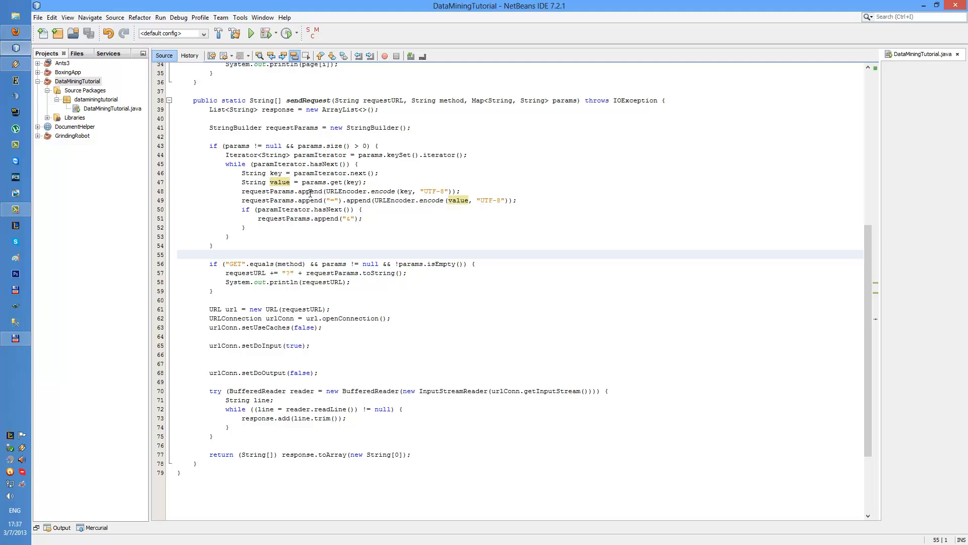
{"action": "left_click", "coordinate": [178, 254]}
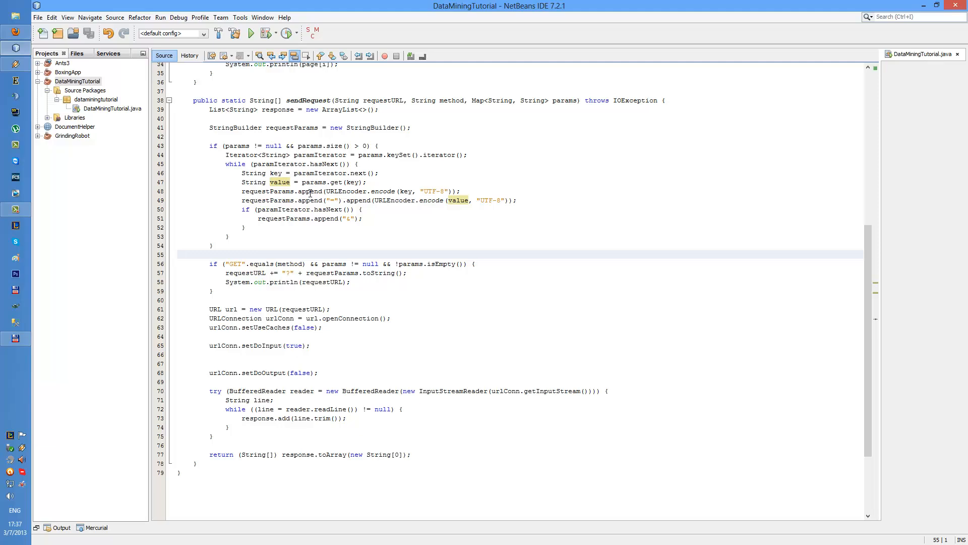
{"action": "left_click", "coordinate": [178, 254]}
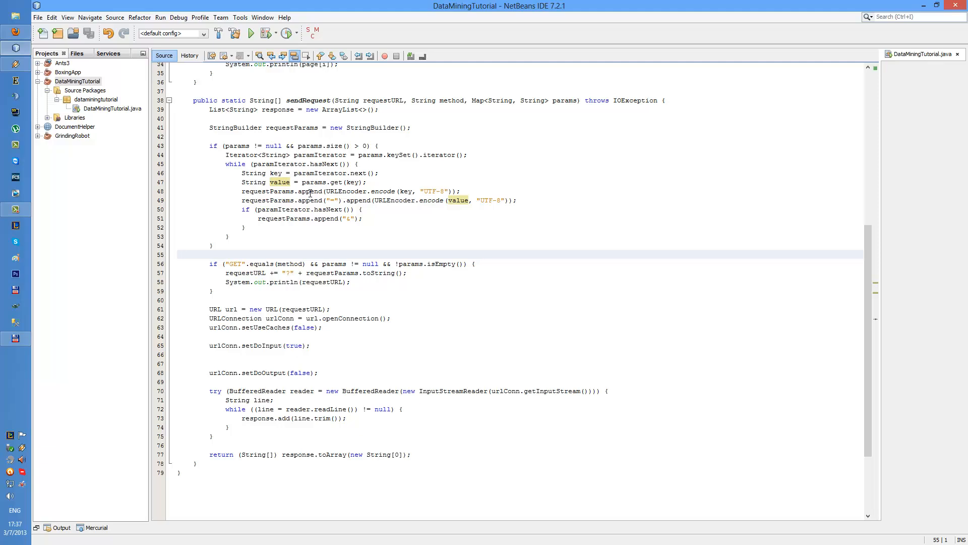
{"action": "left_click", "coordinate": [177, 254]}
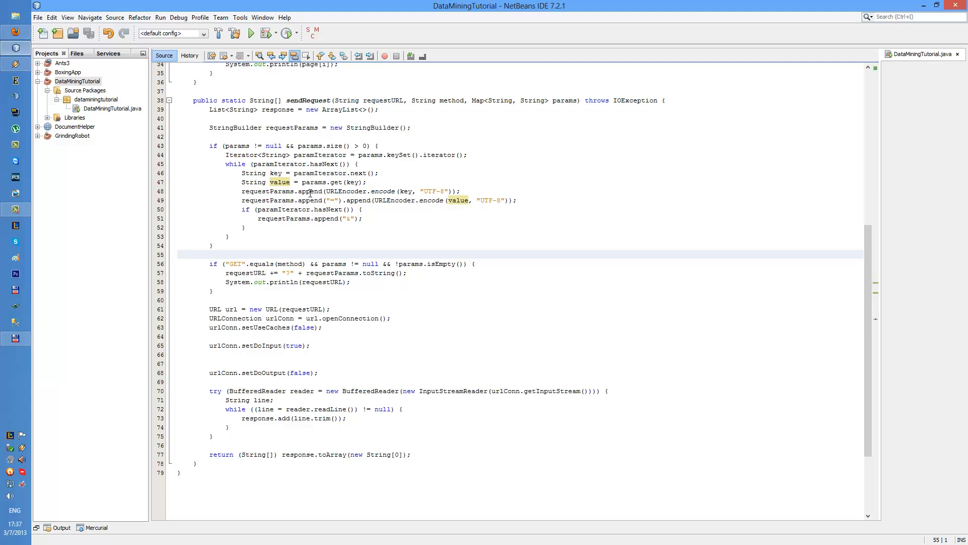
{"action": "left_click", "coordinate": [177, 254]}
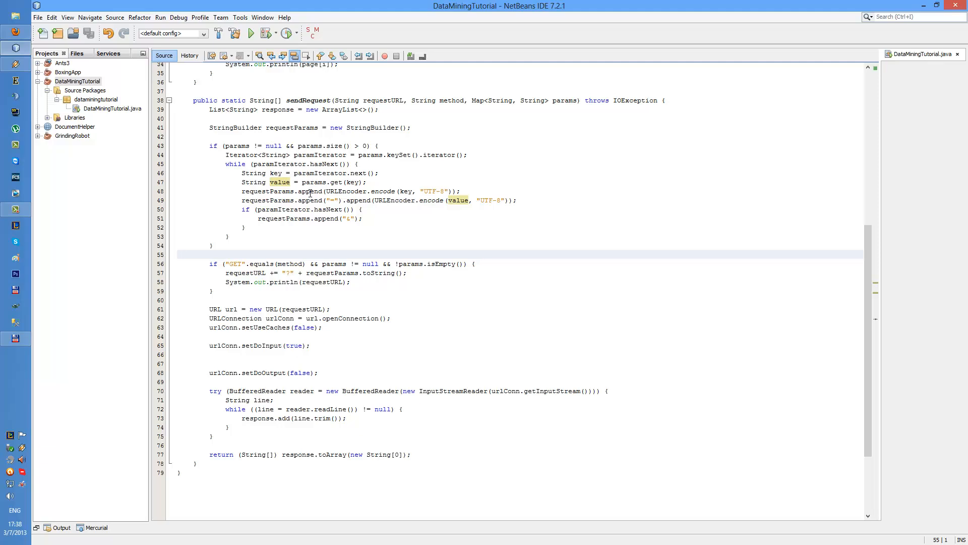
{"action": "left_click", "coordinate": [178, 254]}
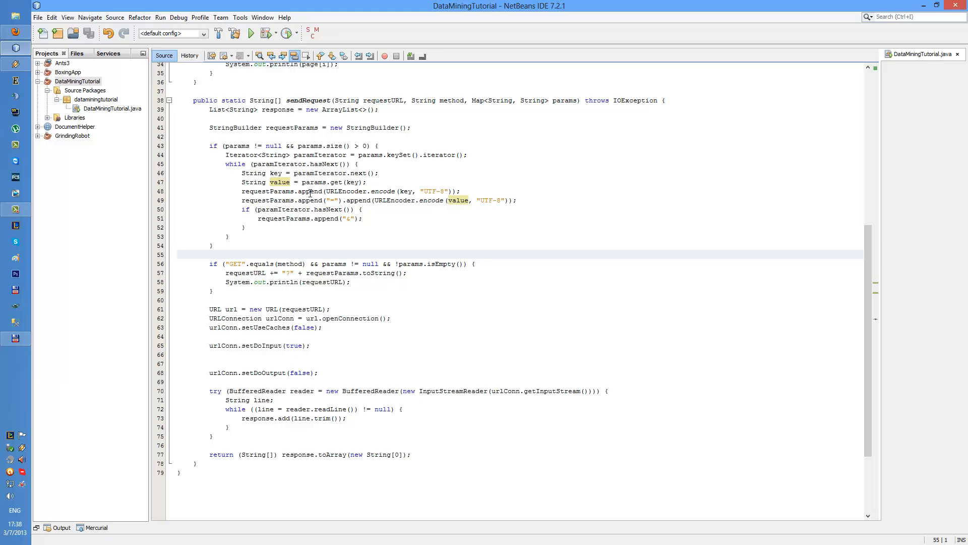
{"action": "left_click", "coordinate": [177, 254]}
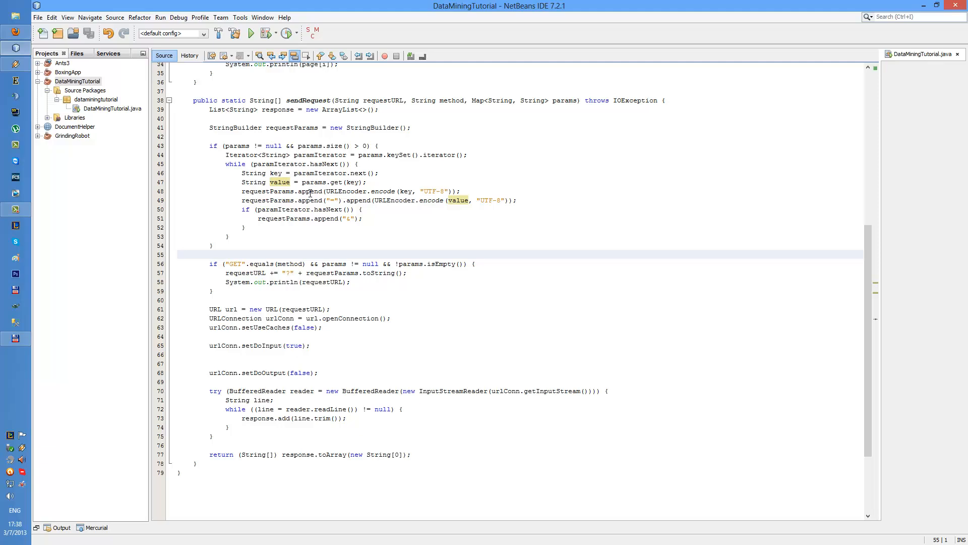
{"action": "left_click", "coordinate": [177, 254]}
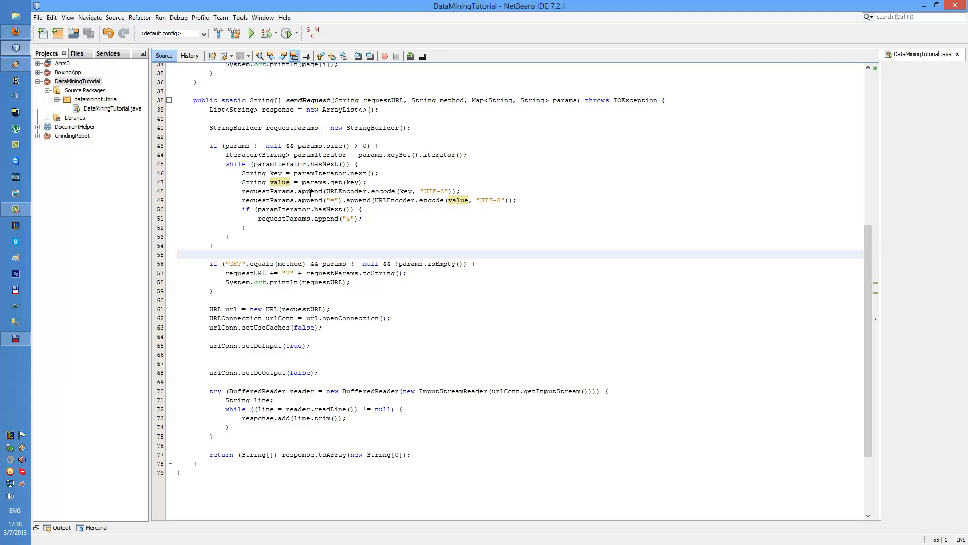
{"action": "left_click", "coordinate": [179, 254]}
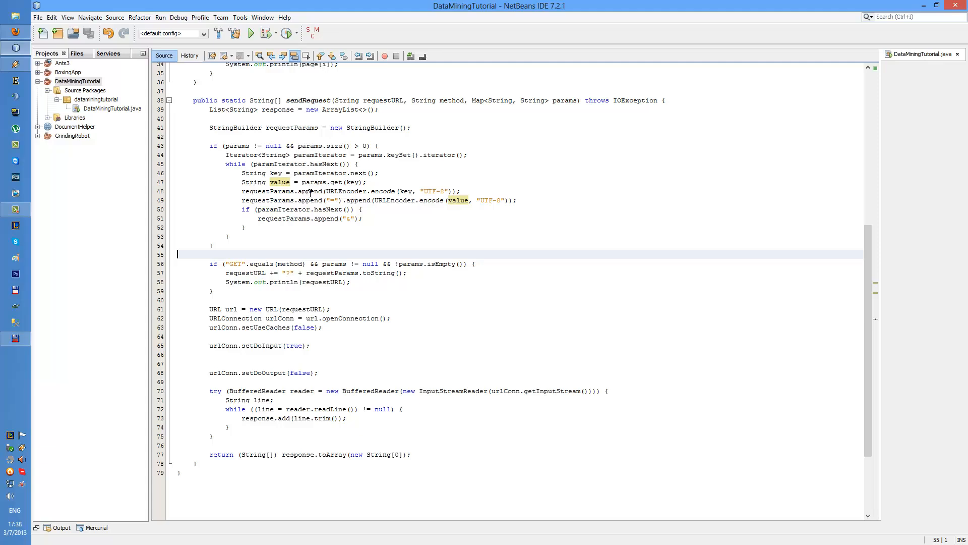